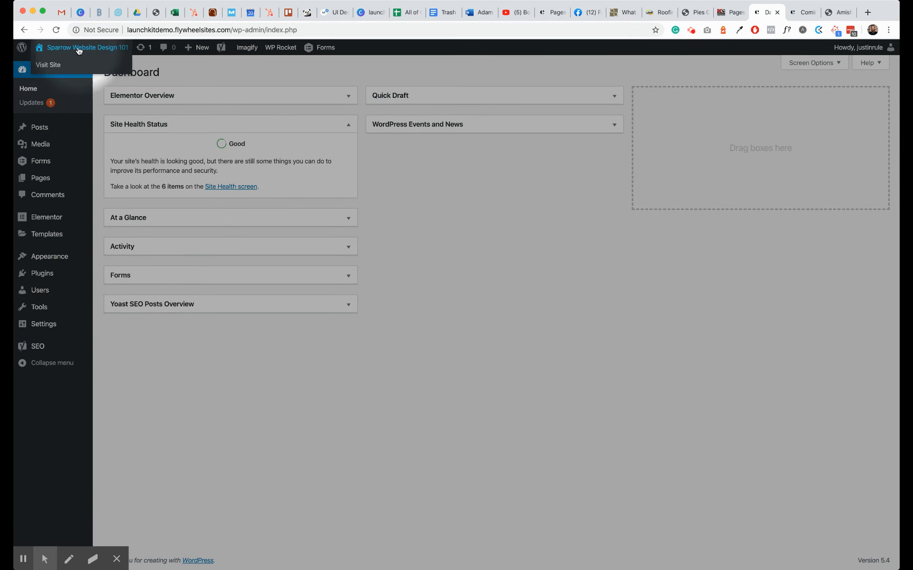
mouse_move(47, 68)
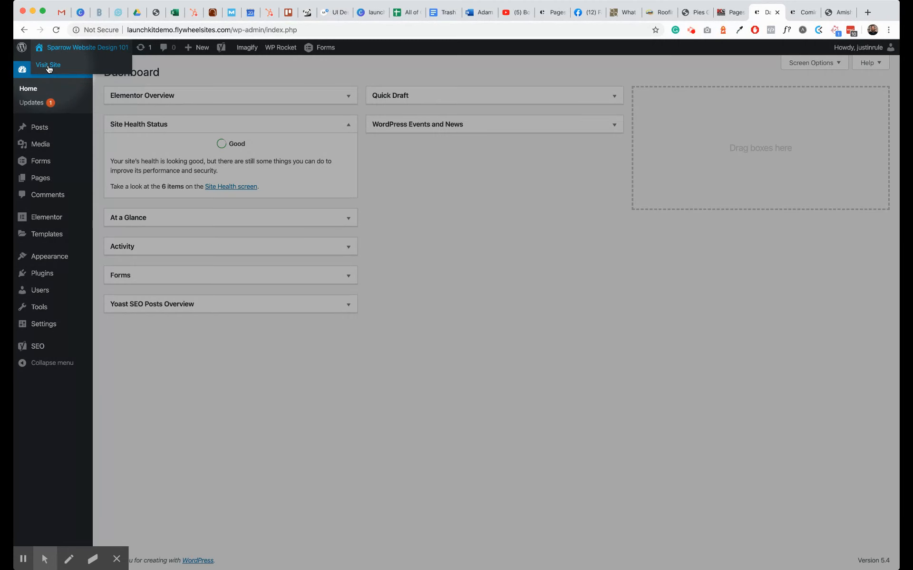
Go from the dashboard to the live Sparrow Deli homepage via Visit Site
left_click(48, 64)
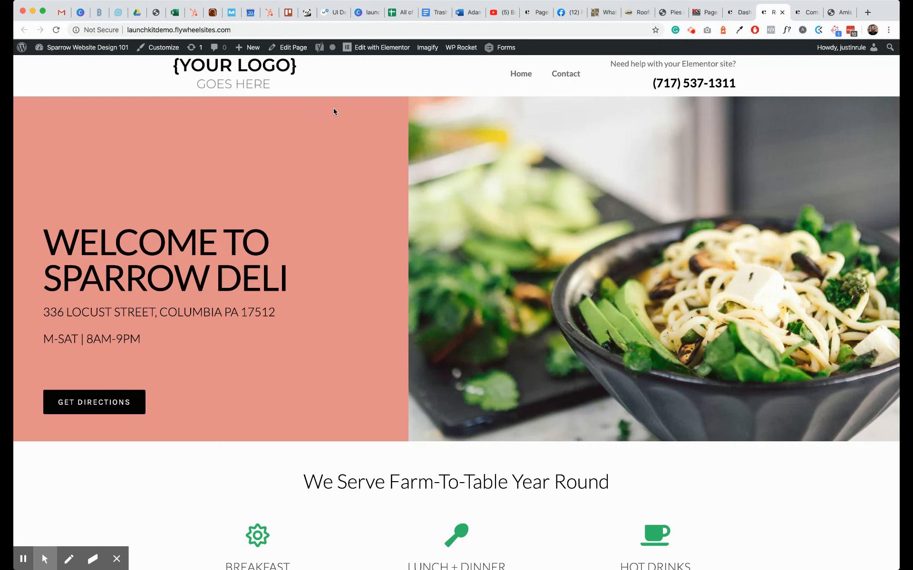
mouse_move(370, 105)
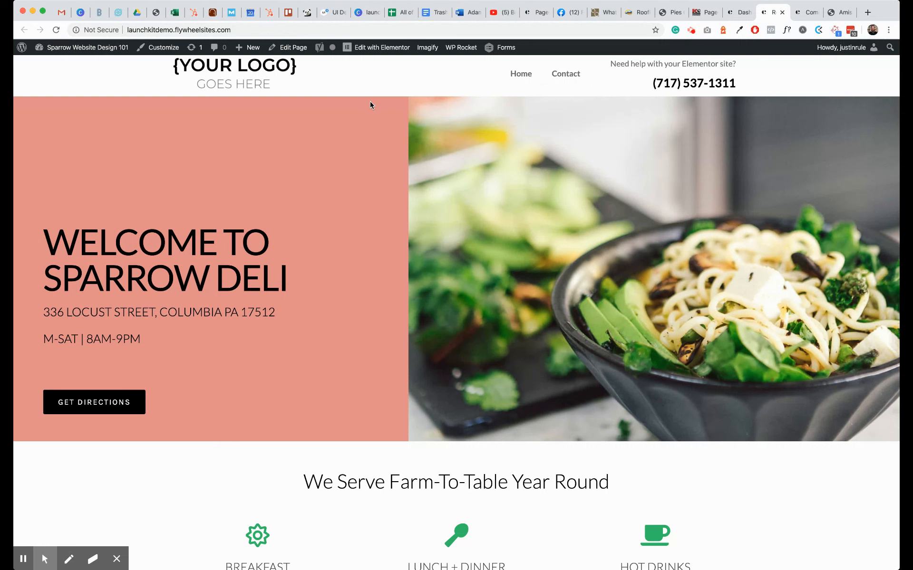
mouse_move(537, 168)
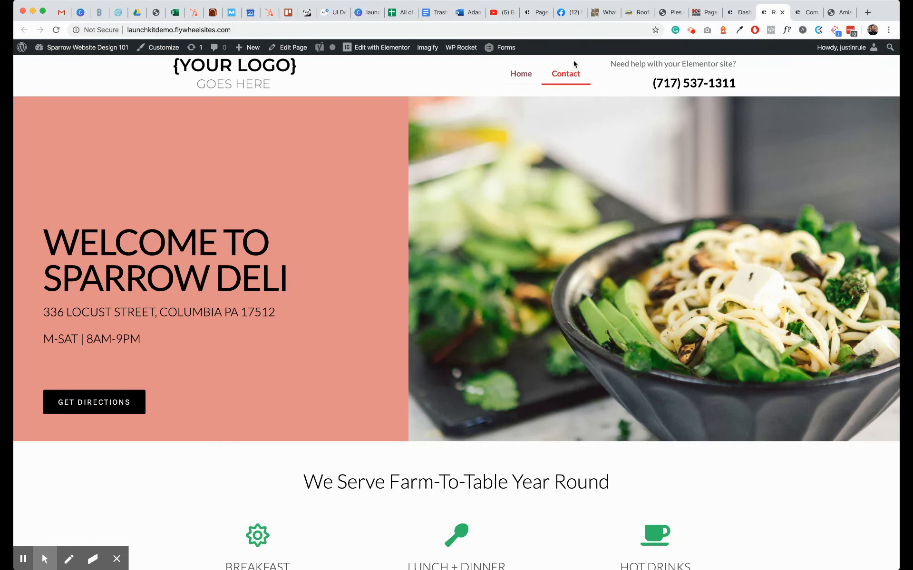
mouse_move(461, 92)
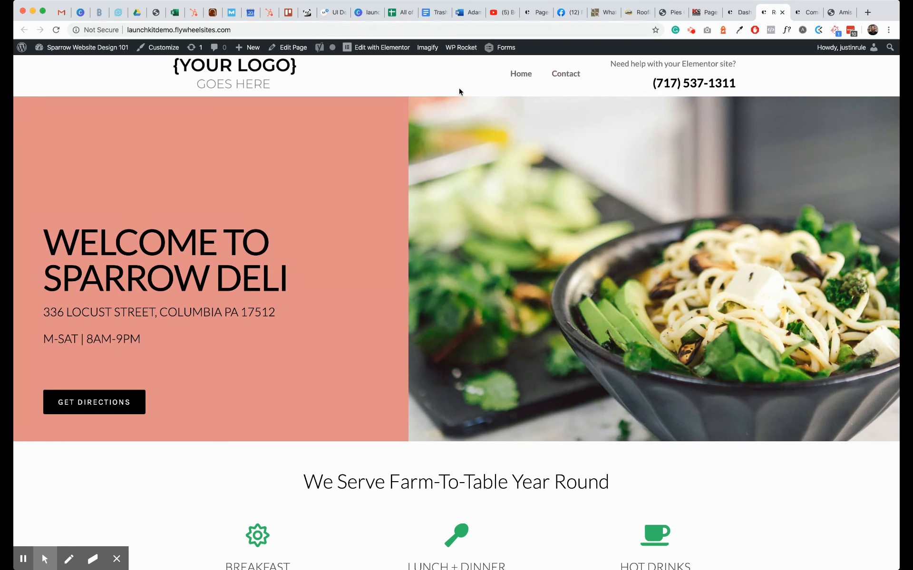
mouse_move(408, 71)
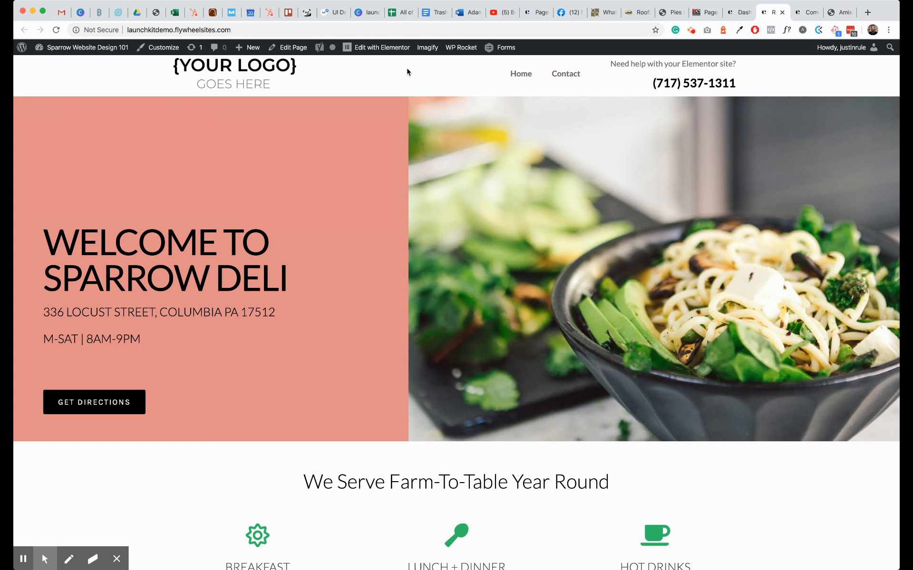
Choose the header template under Edit with Elementor in the admin bar
left_click(381, 47)
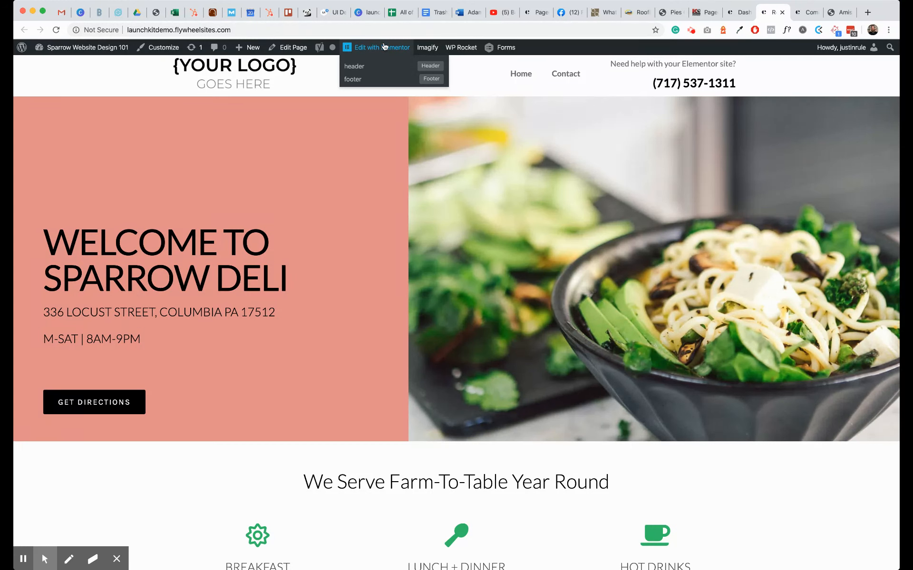
mouse_move(371, 53)
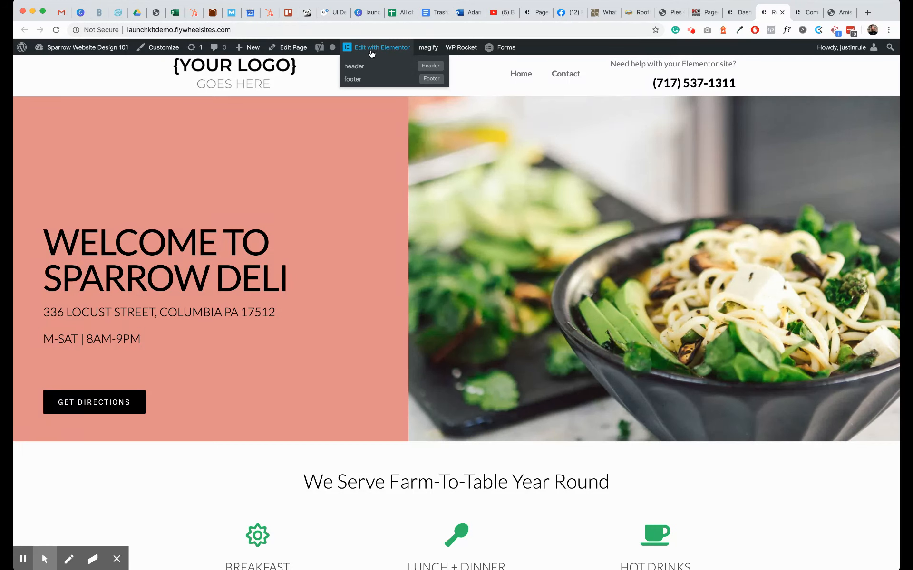
mouse_move(433, 67)
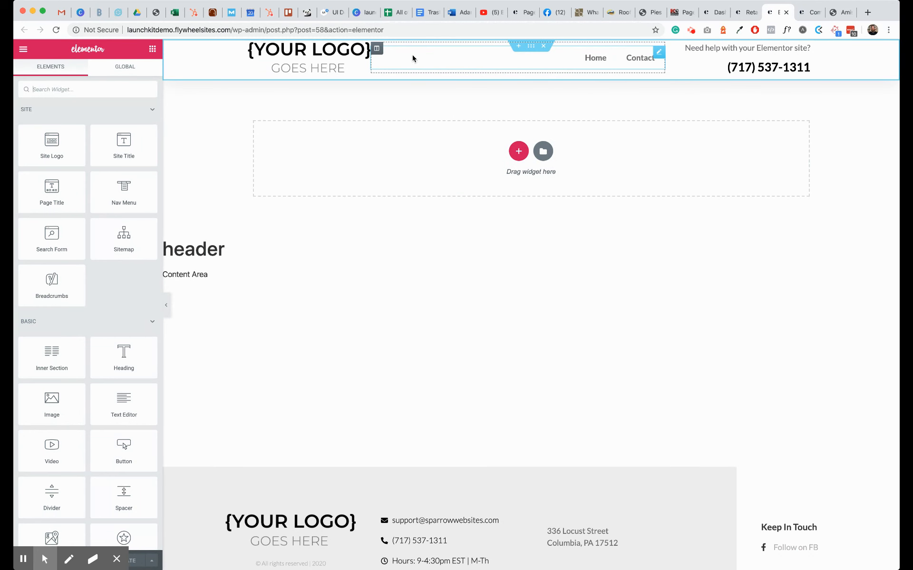
Delete the header column holding the Home and Contact navigation
right_click(414, 58)
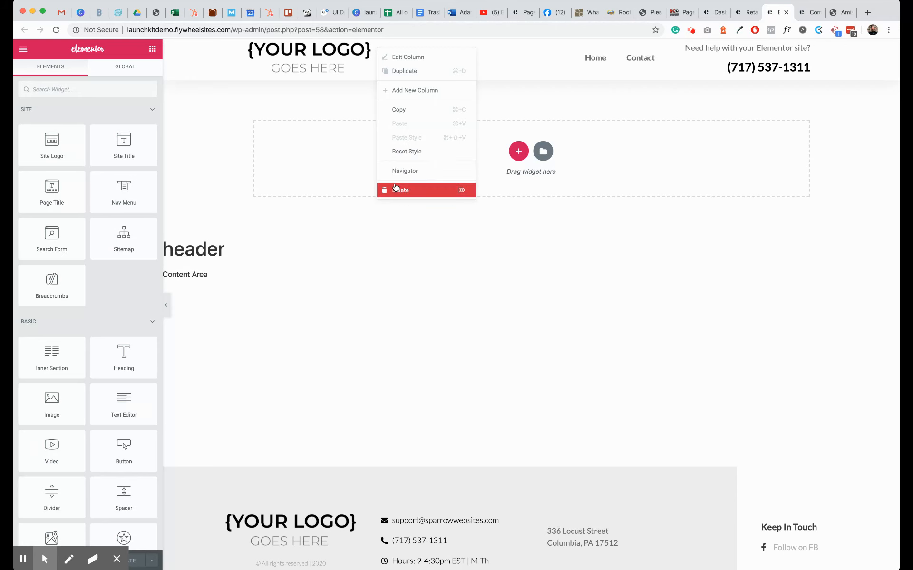
left_click(401, 191)
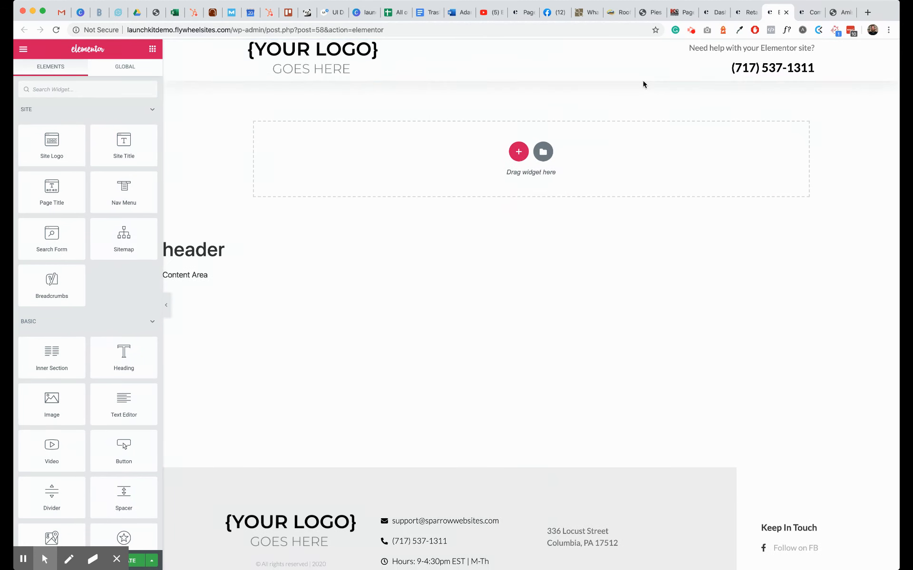
mouse_move(489, 104)
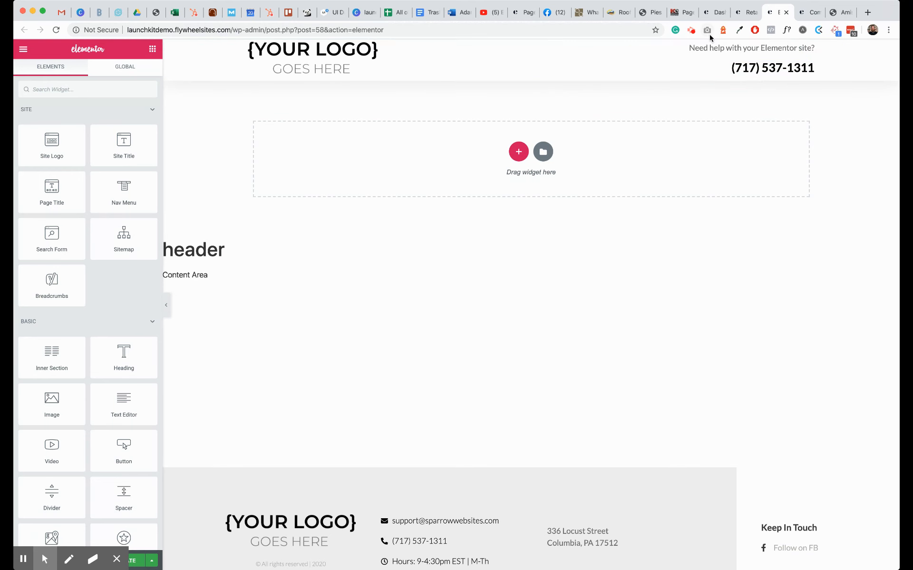
Add an empty column beside the logo and widen it to roughly 46%
left_click(312, 57)
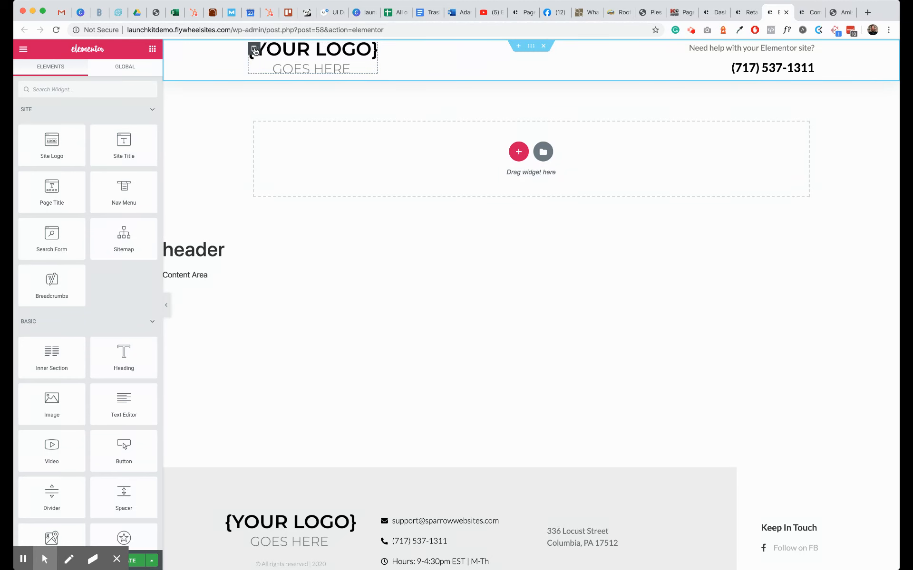
right_click(252, 51)
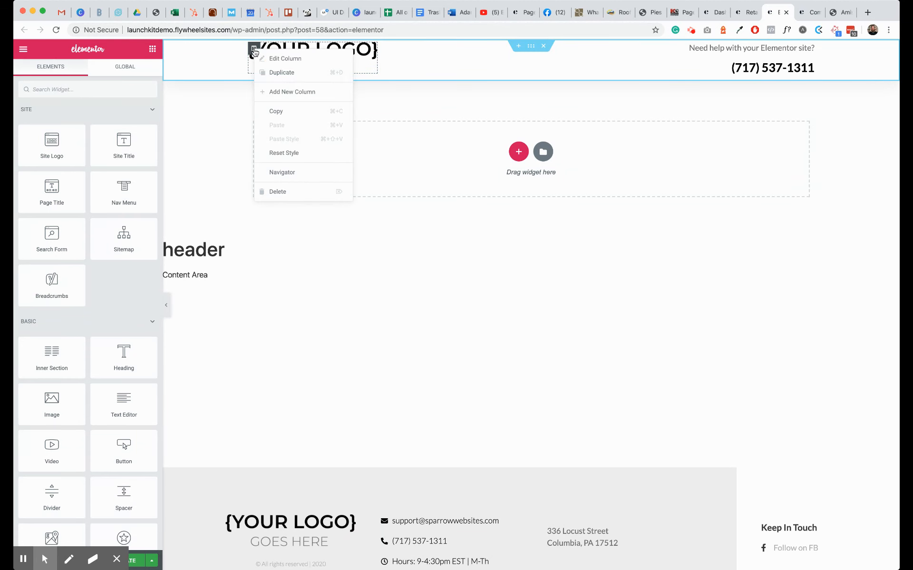
mouse_move(278, 94)
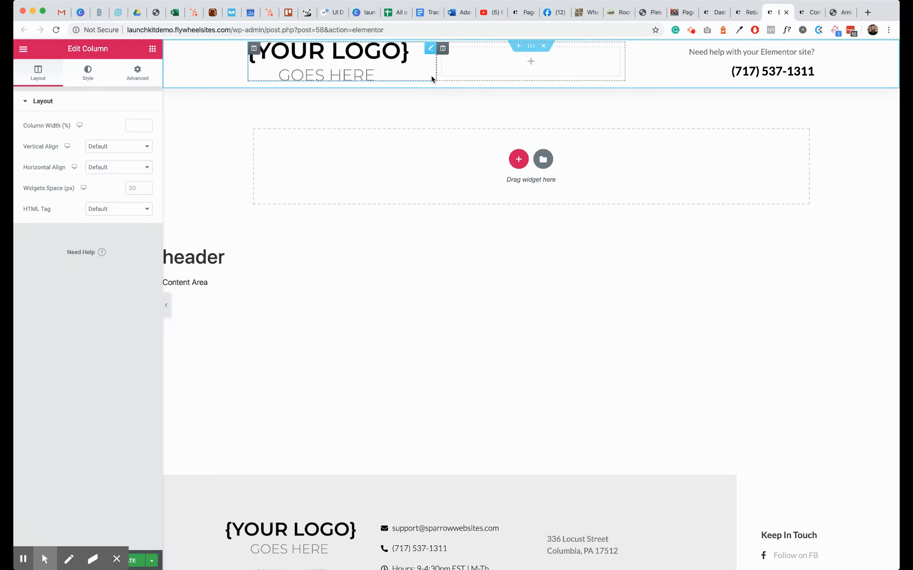
mouse_move(576, 63)
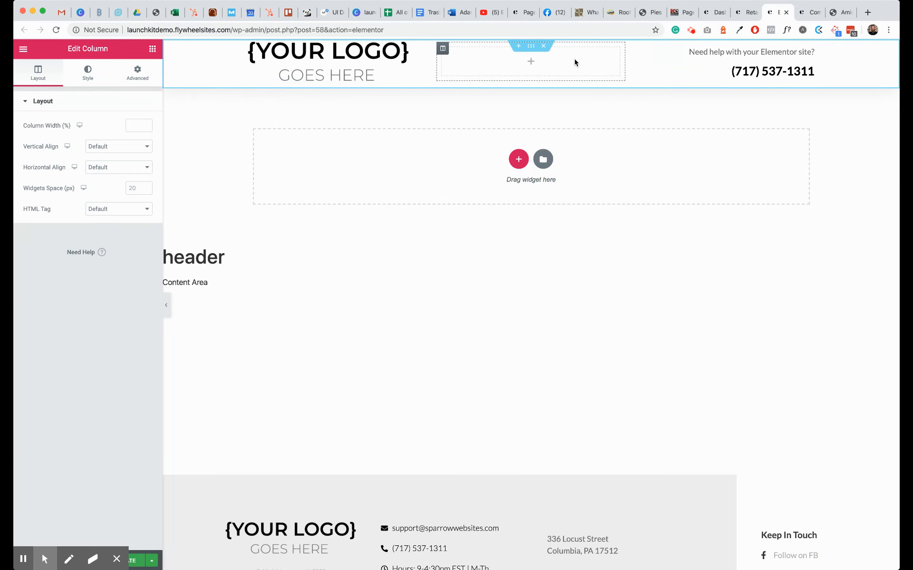
mouse_move(474, 88)
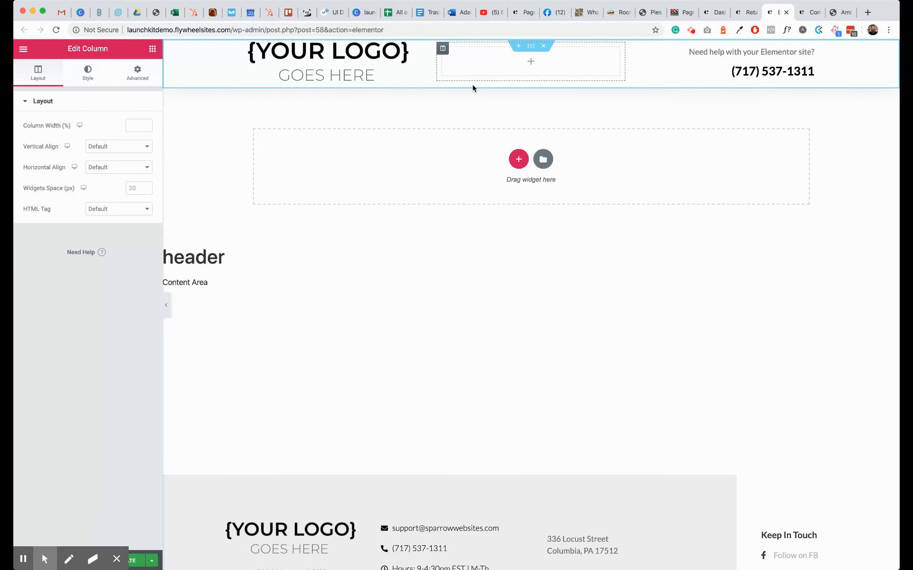
left_click_drag(437, 60, 435, 73)
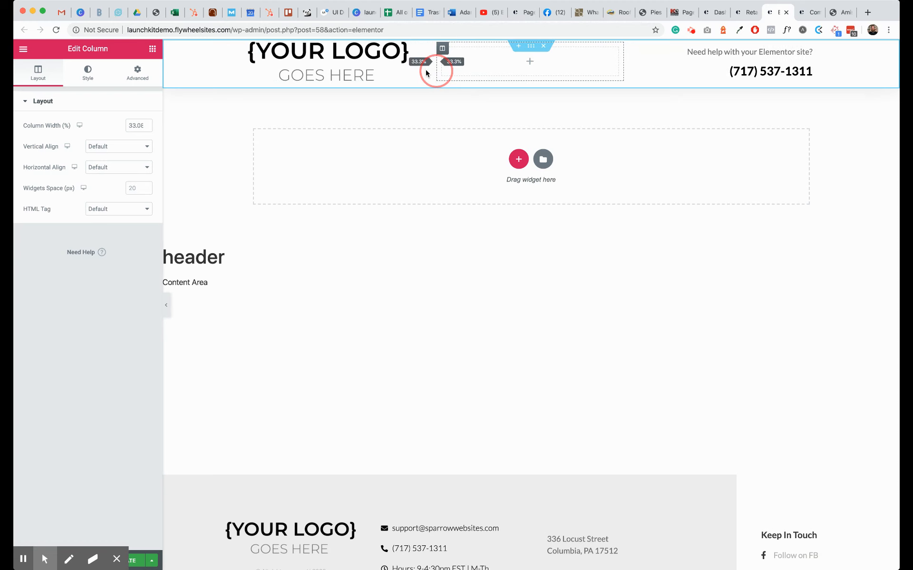
left_click_drag(436, 71, 377, 69)
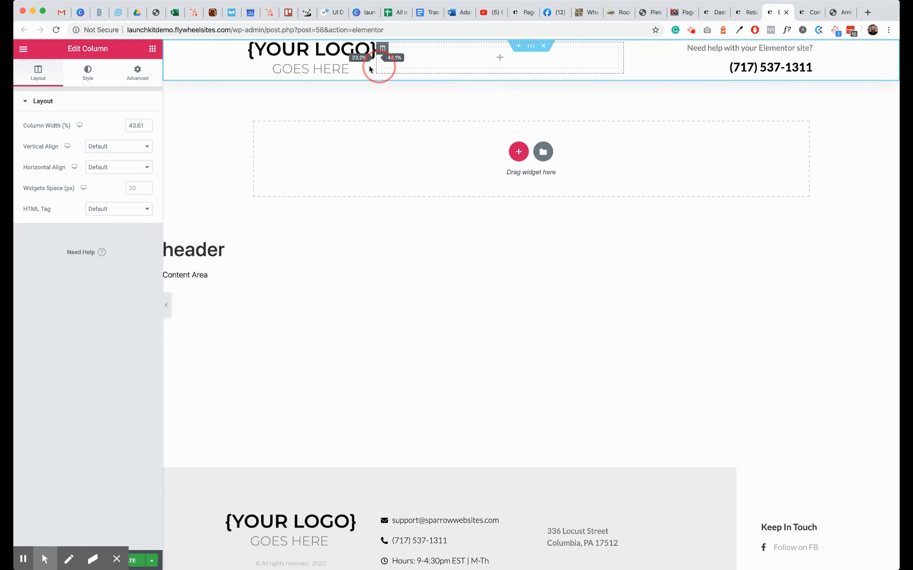
left_click_drag(378, 64, 360, 64)
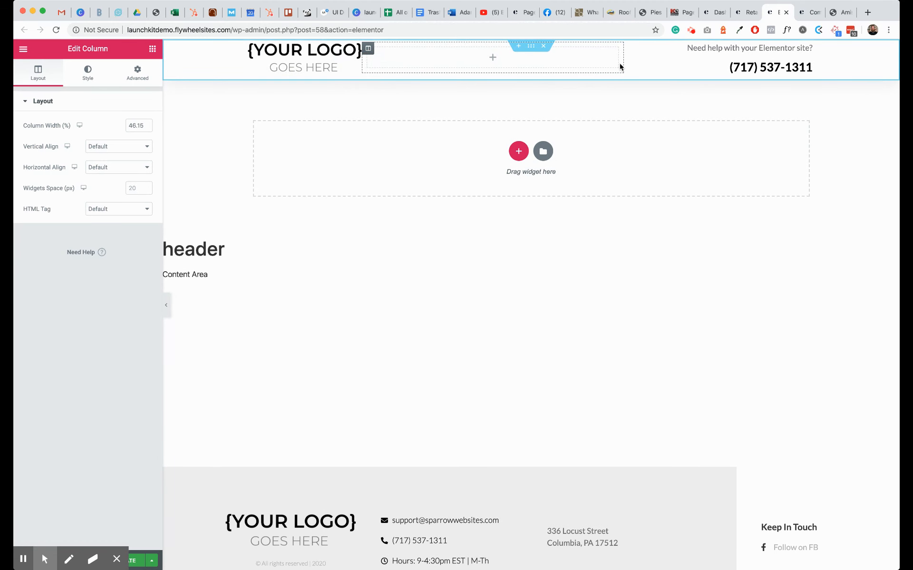
left_click_drag(620, 67, 673, 61)
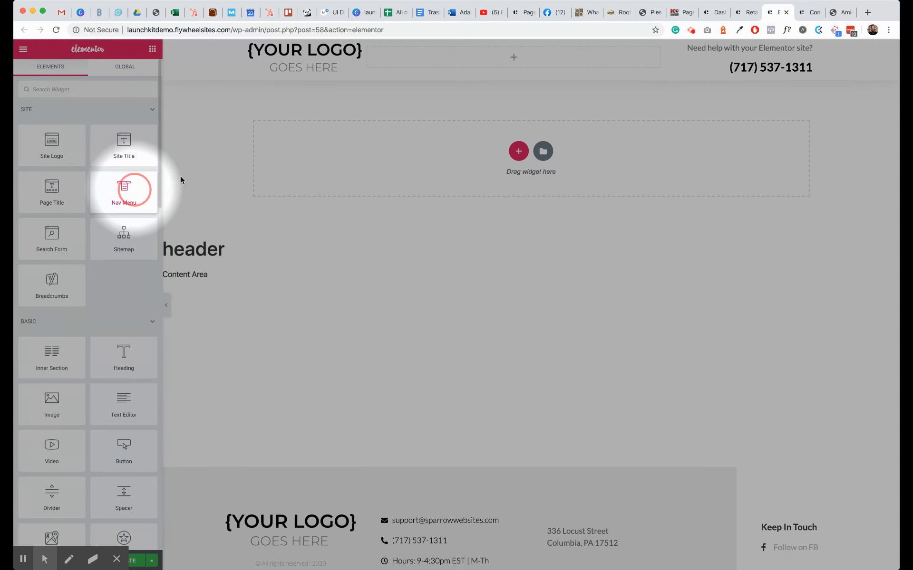
Drop a Nav Menu widget with Home and Feedback links into the empty column
left_click_drag(124, 191, 513, 57)
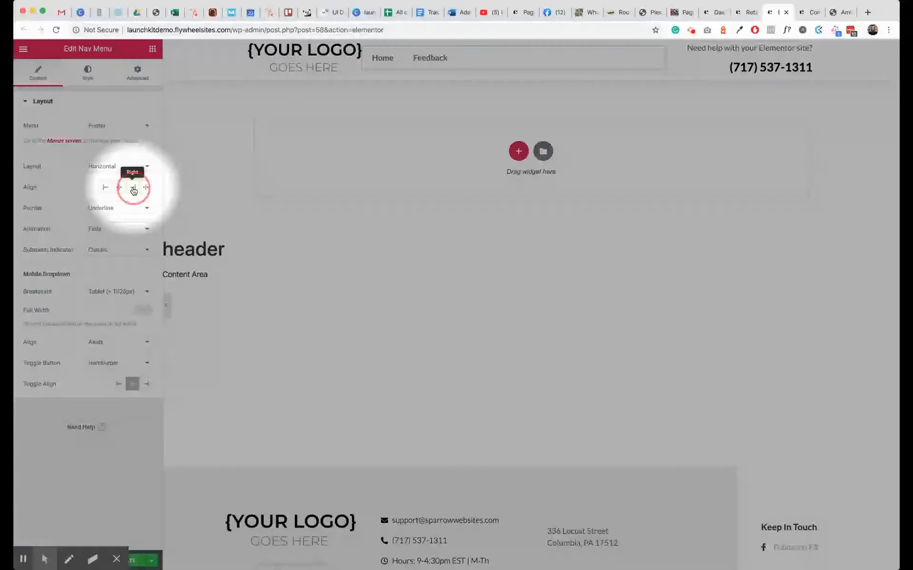
Set the nav menu's Pointer to None, Breakpoint to Mobile, and right-align the toggle
left_click(132, 187)
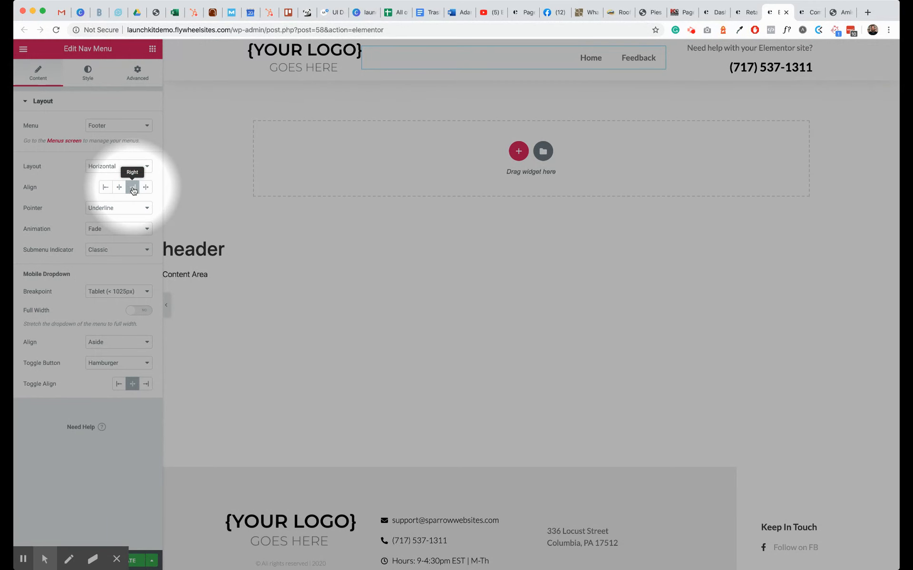
left_click(132, 187)
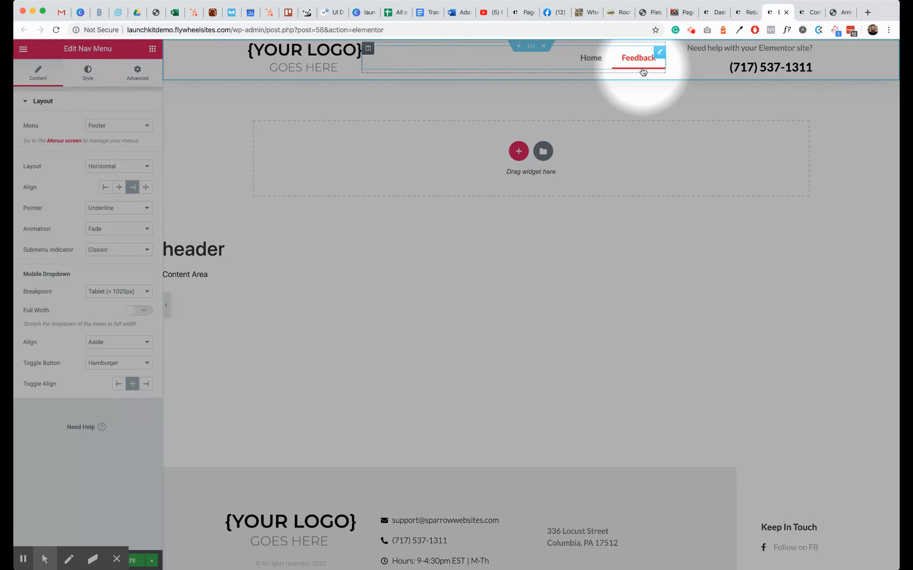
mouse_move(119, 187)
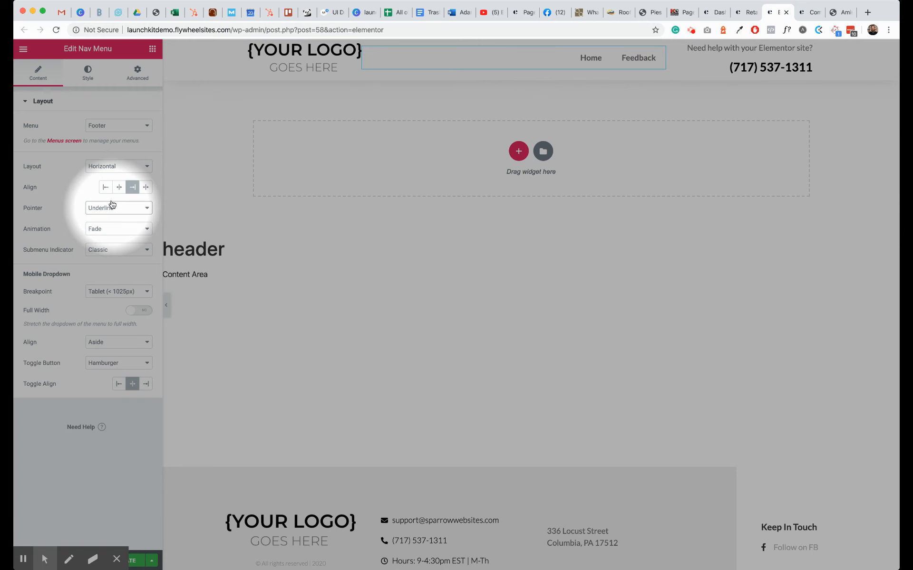
left_click(118, 208)
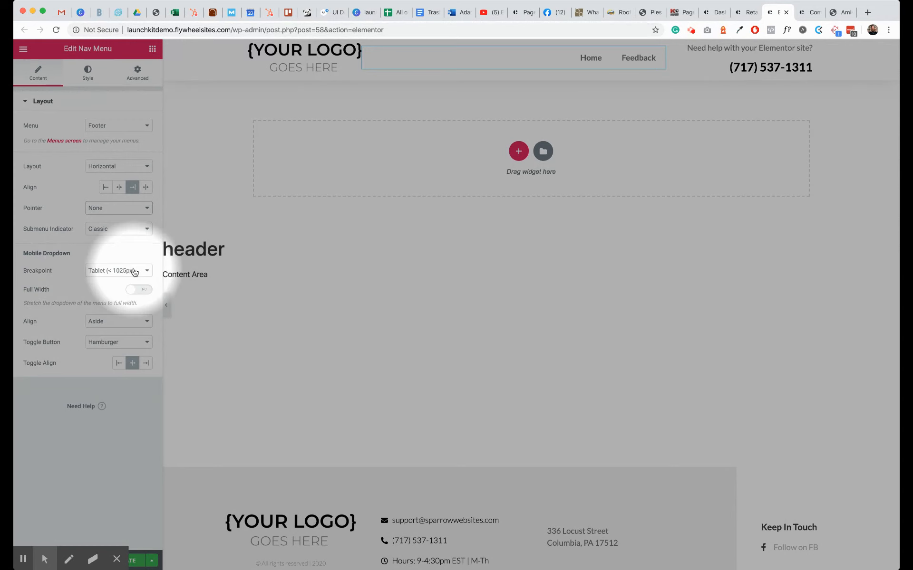
mouse_move(133, 280)
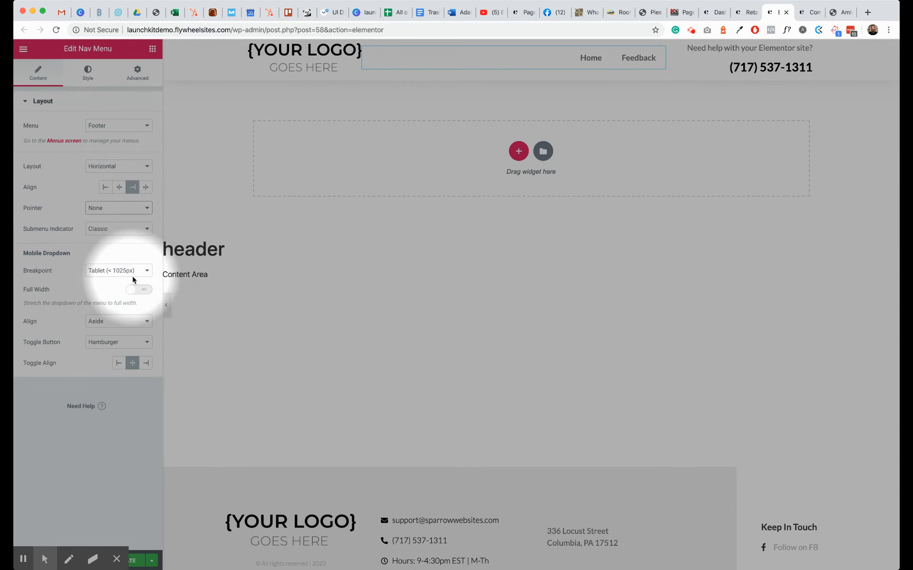
mouse_move(119, 276)
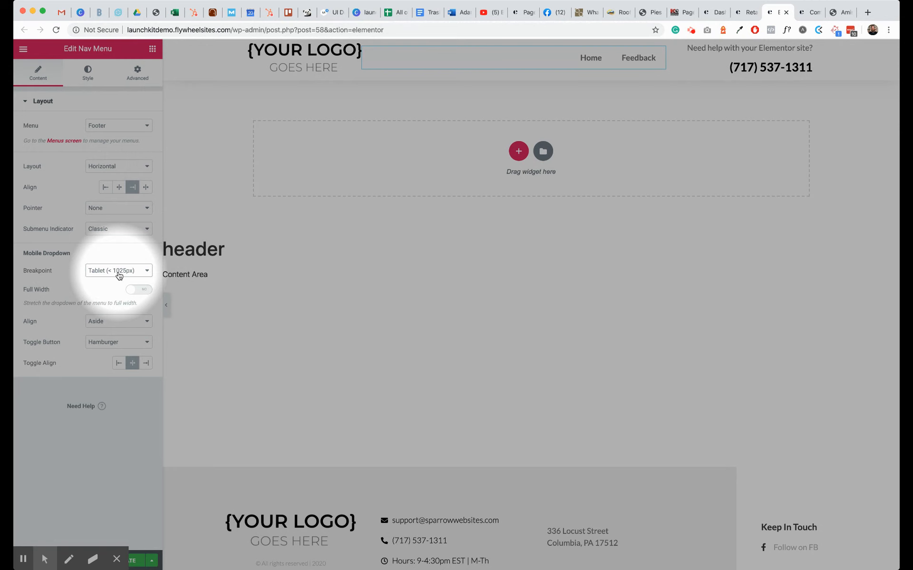
left_click(118, 271)
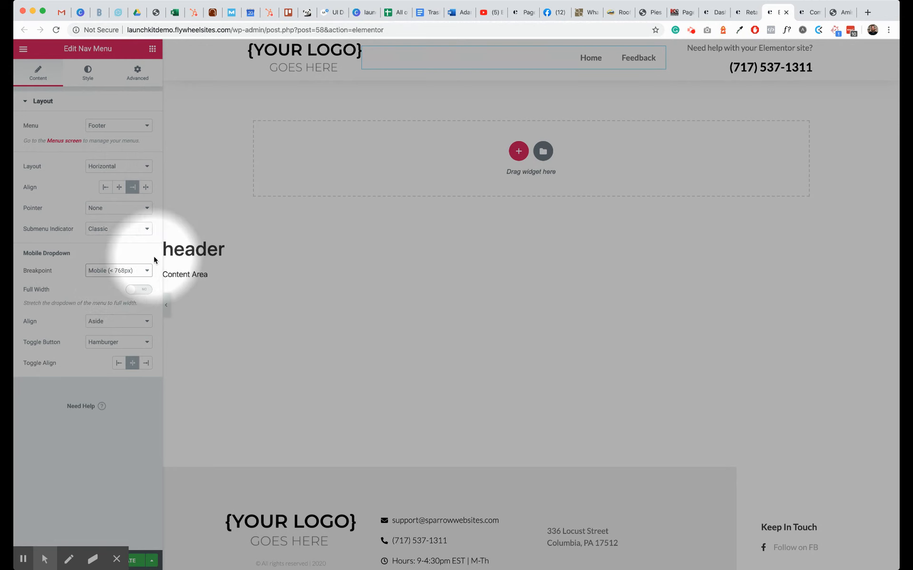
mouse_move(122, 353)
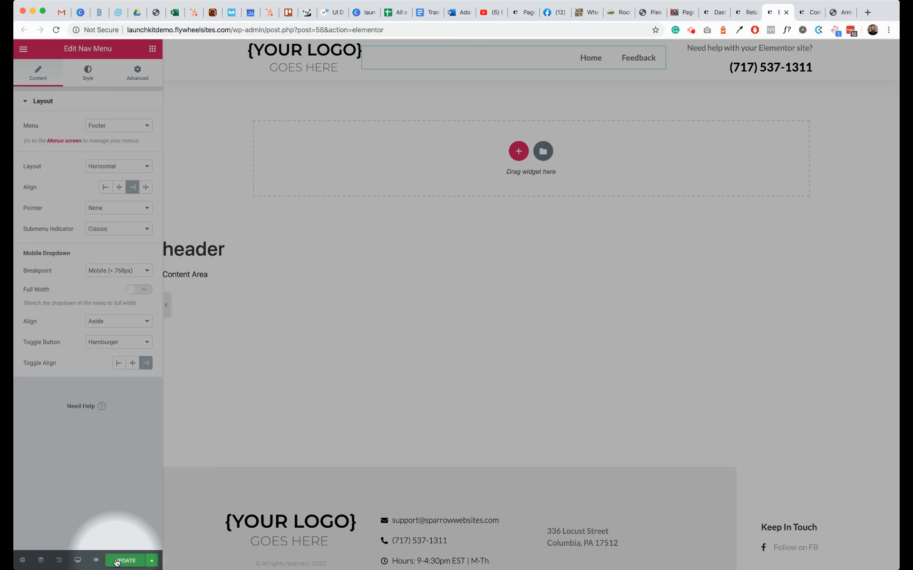
Update the header, then preview it at tablet, mobile, desktop and tablet again
left_click(126, 561)
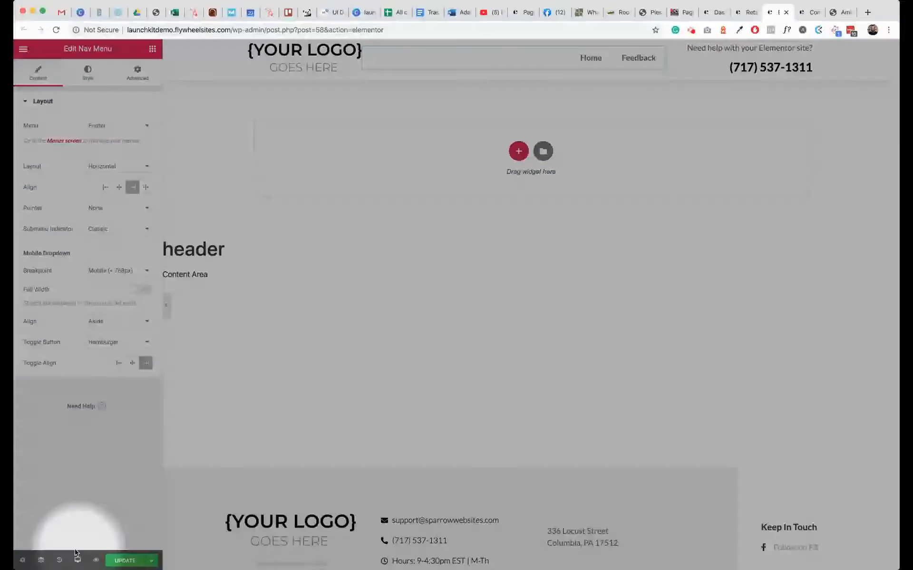
left_click(79, 560)
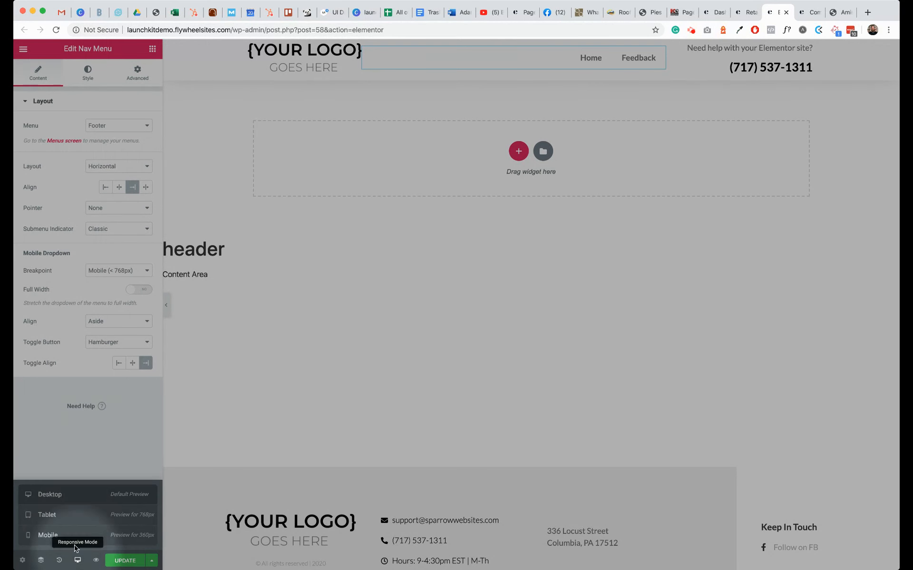
left_click(47, 514)
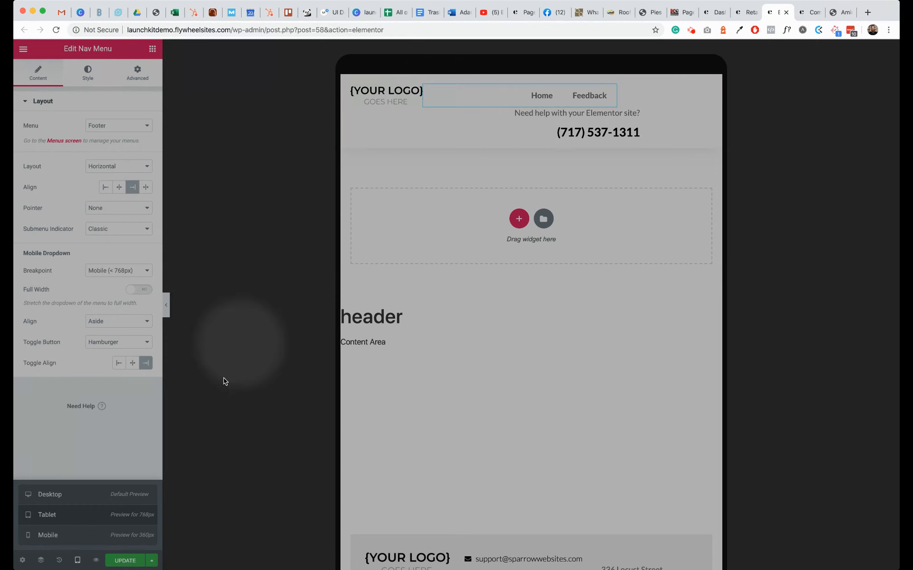
left_click(48, 535)
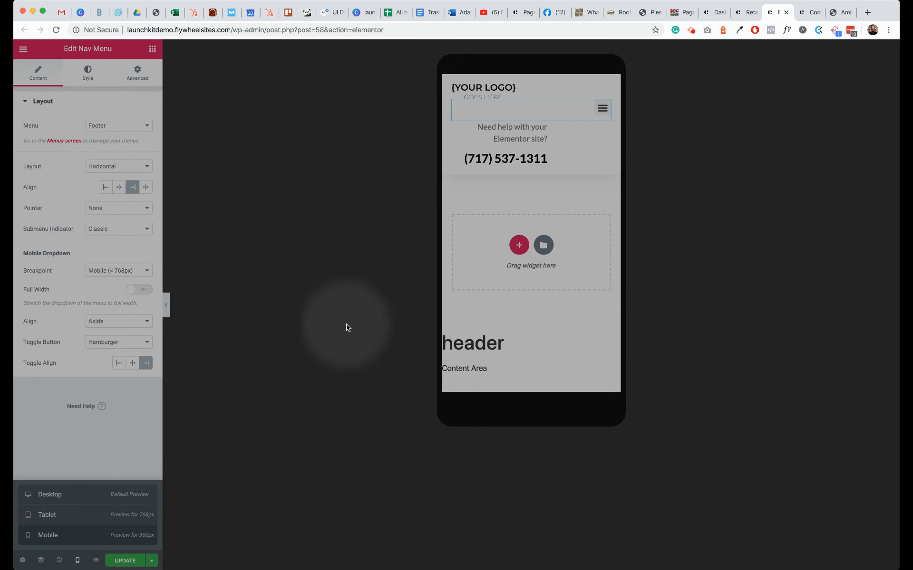
mouse_move(407, 244)
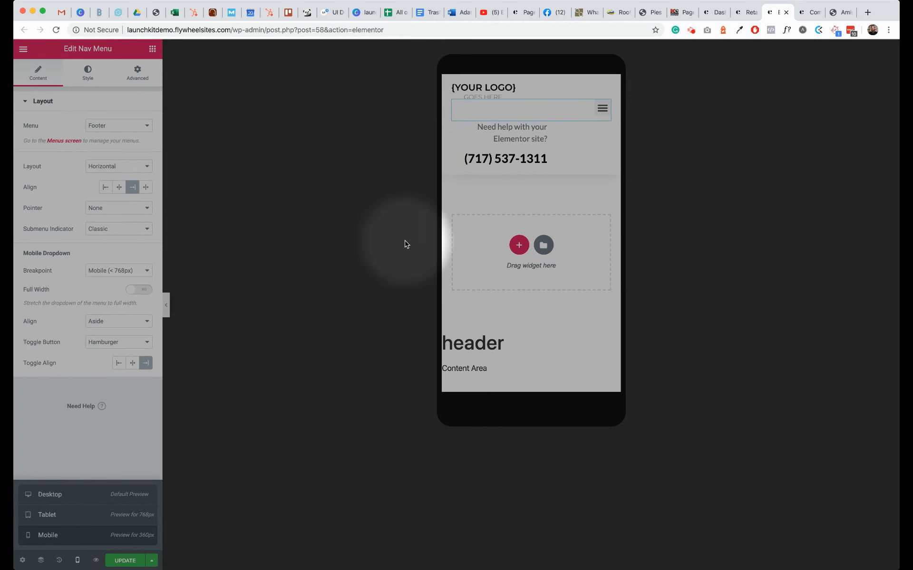
left_click(50, 494)
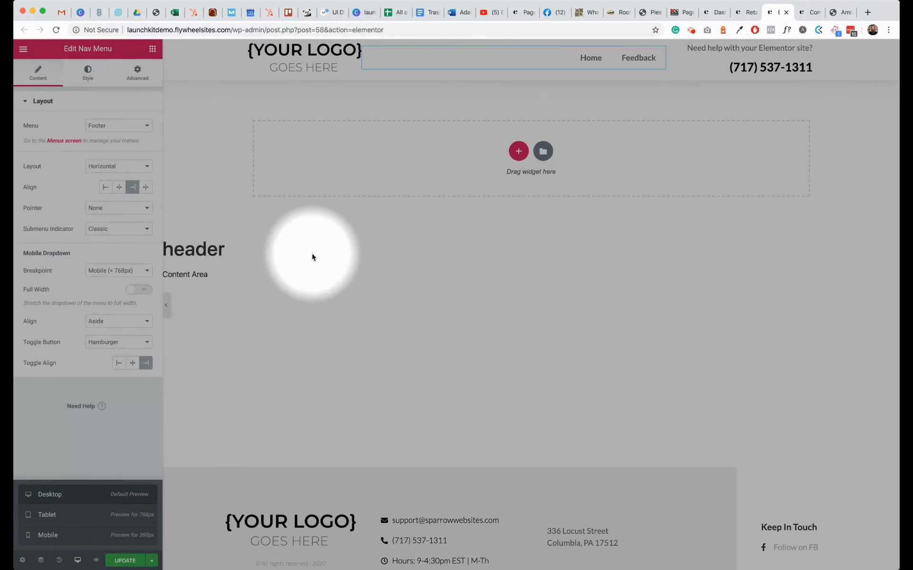
left_click(46, 514)
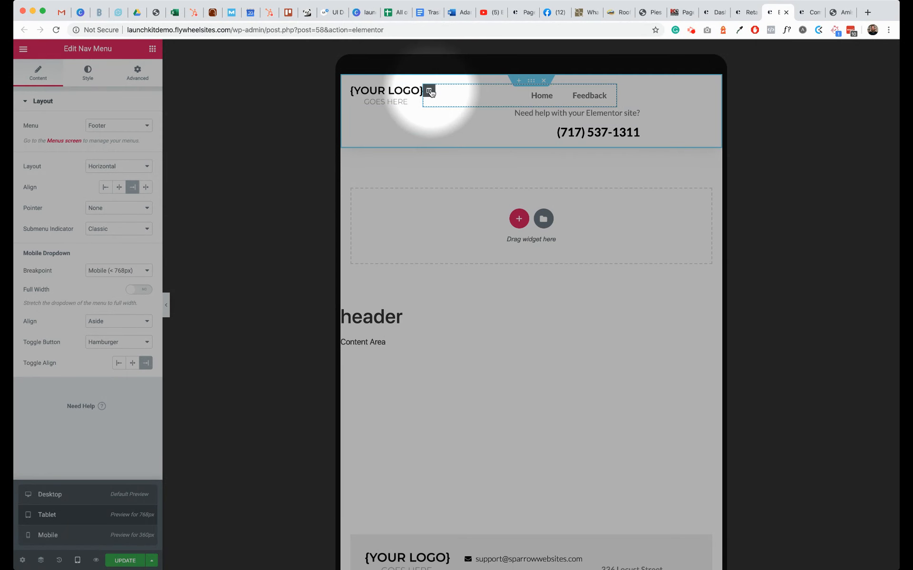
Adjust the nav menu column's width for tablet
right_click(429, 92)
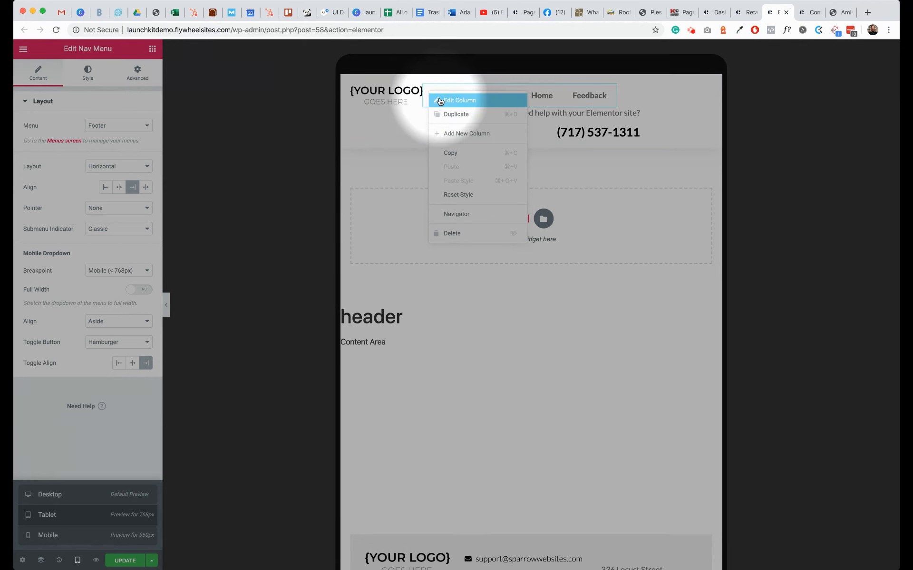
left_click(459, 101)
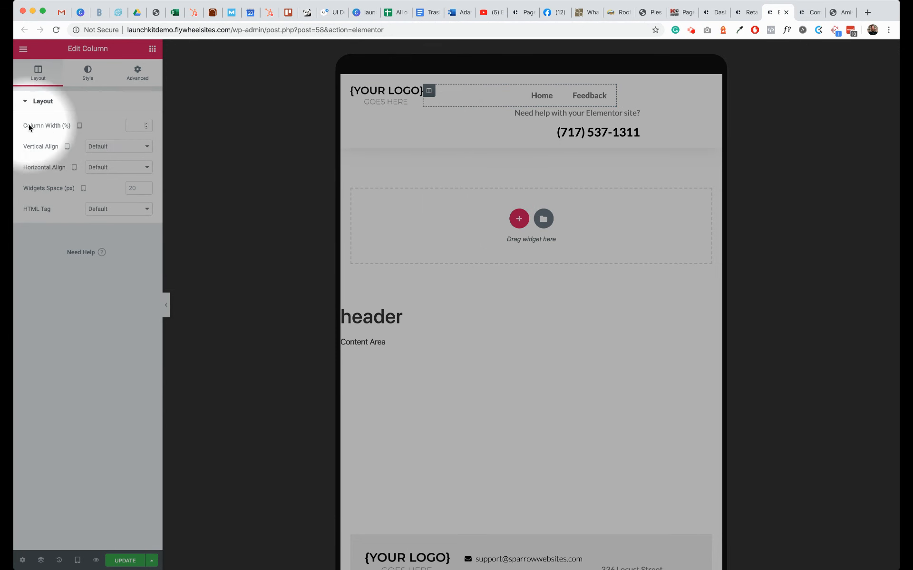
left_click(136, 126)
type("50")
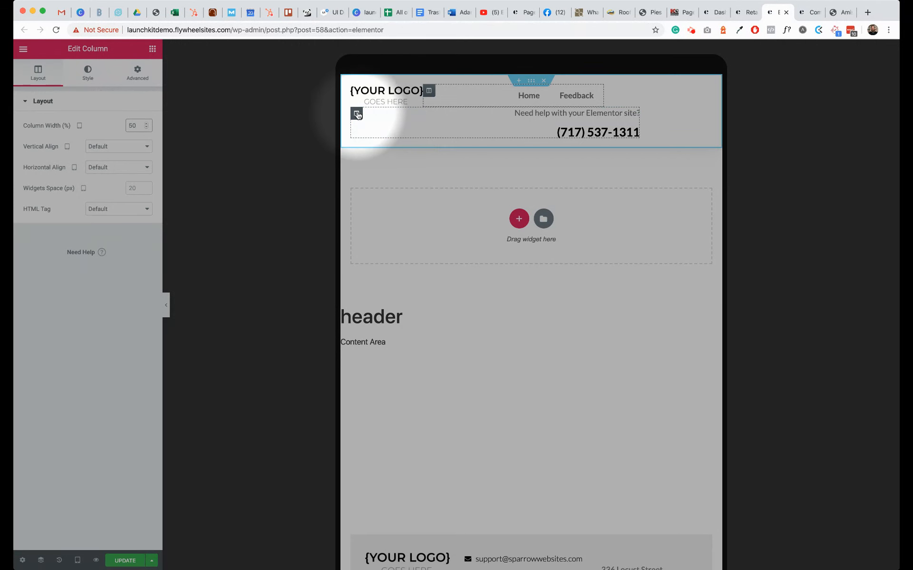
Set the phone number column's tablet width to 30%
right_click(357, 114)
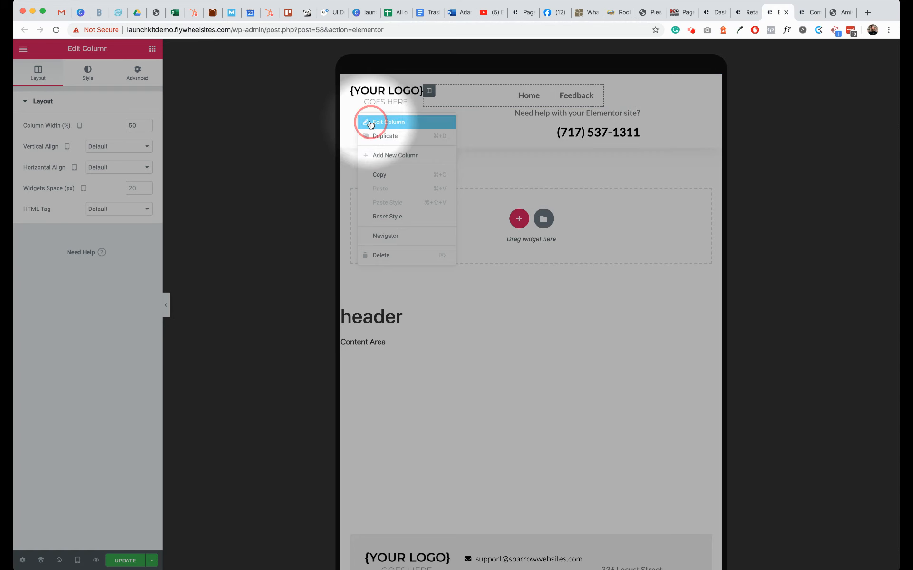
left_click(137, 126)
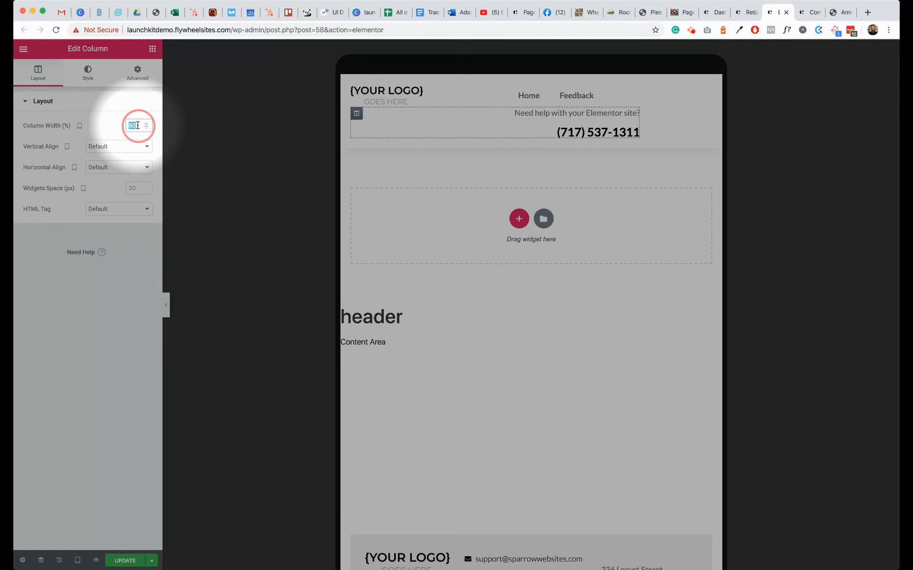
type("2")
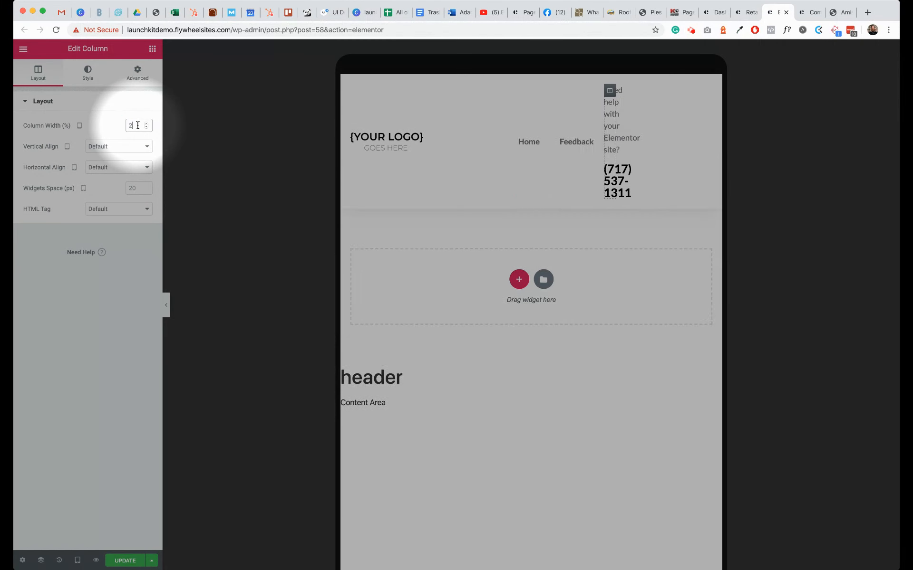
type("25")
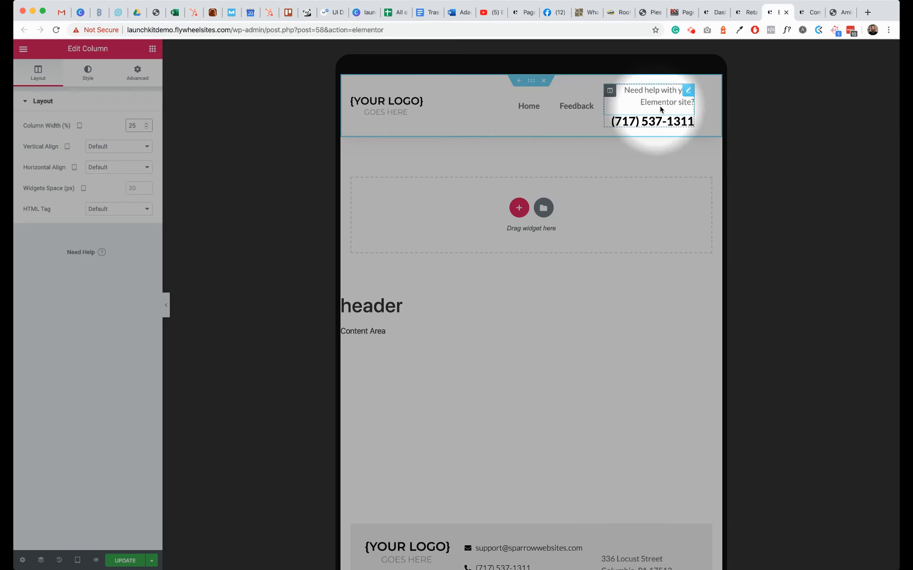
left_click(134, 126)
type("35")
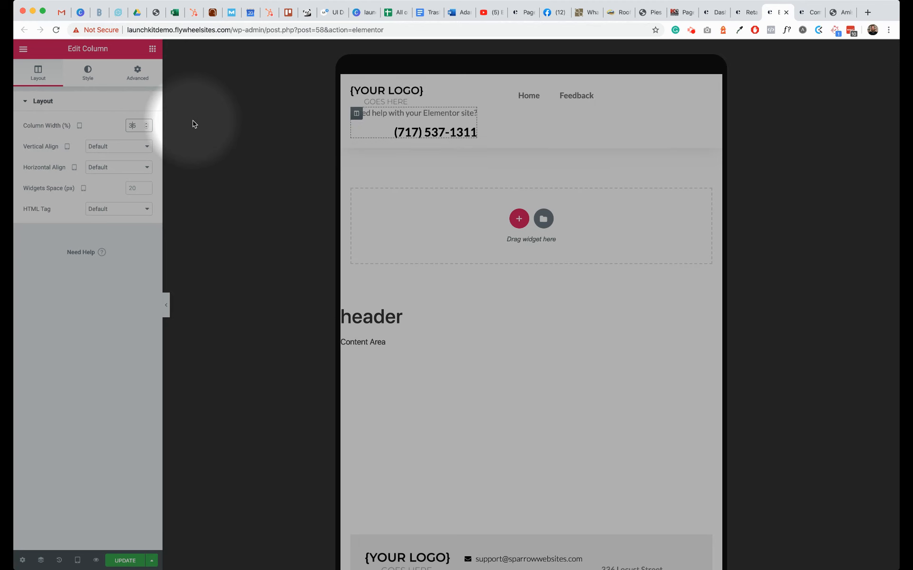
left_click(148, 128)
type("30")
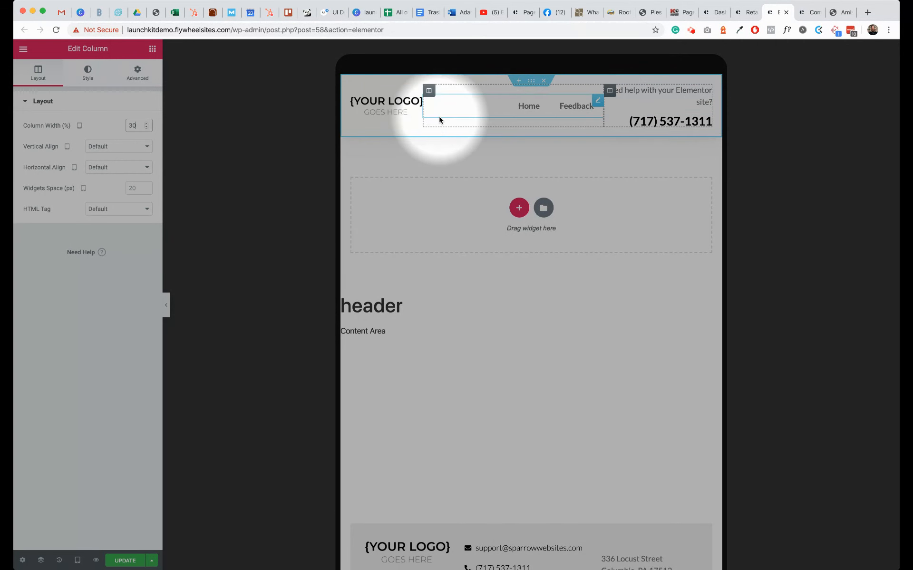
mouse_move(503, 118)
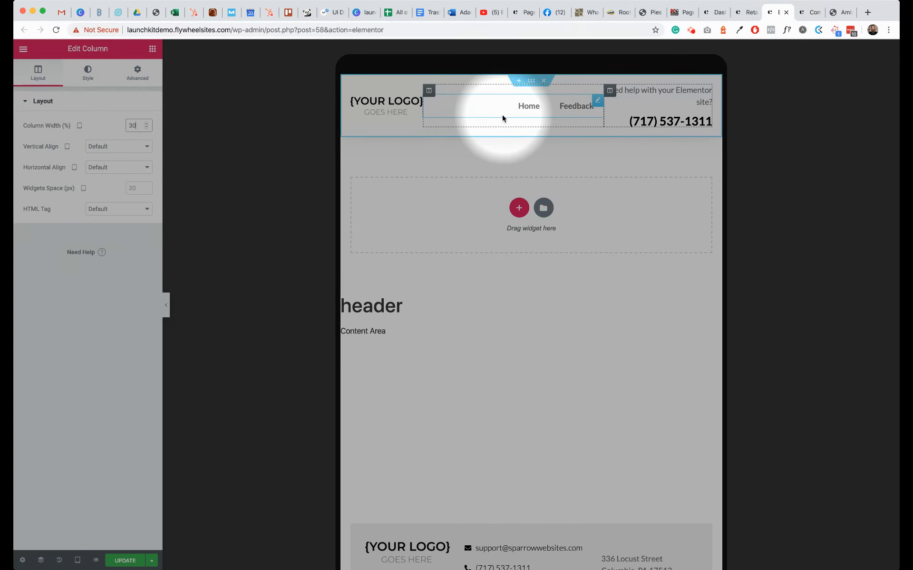
mouse_move(481, 109)
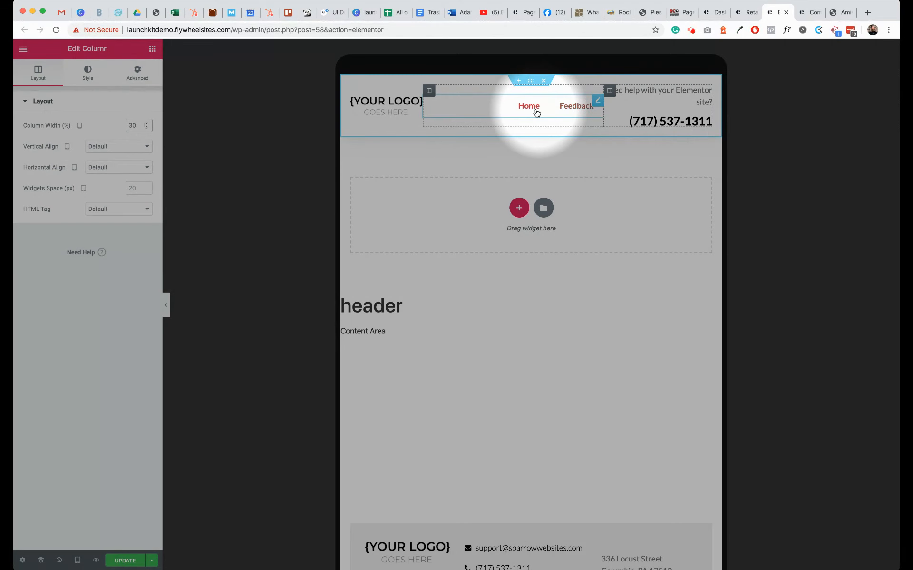
Switch the nav menu from the Footer menu to Main, showing Home and Contact
right_click(533, 109)
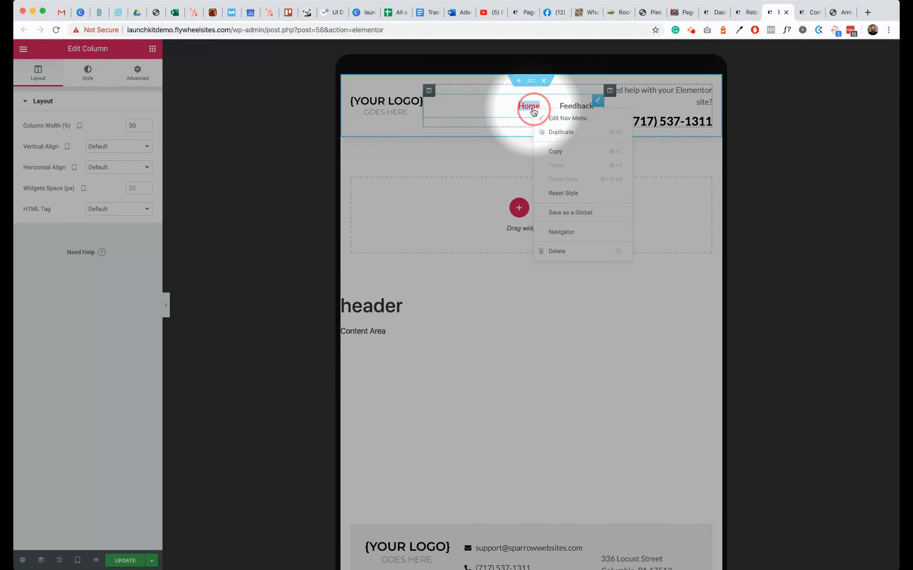
left_click(567, 119)
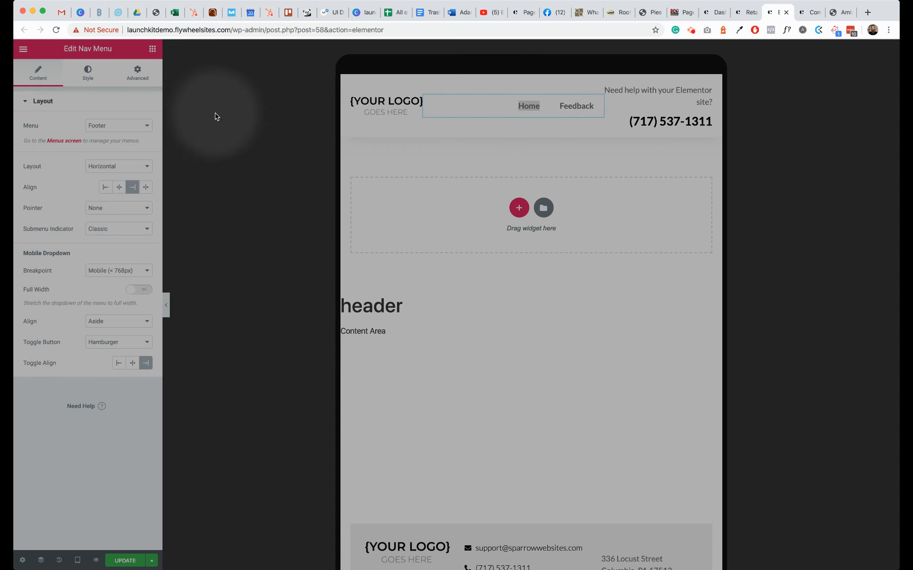
mouse_move(120, 129)
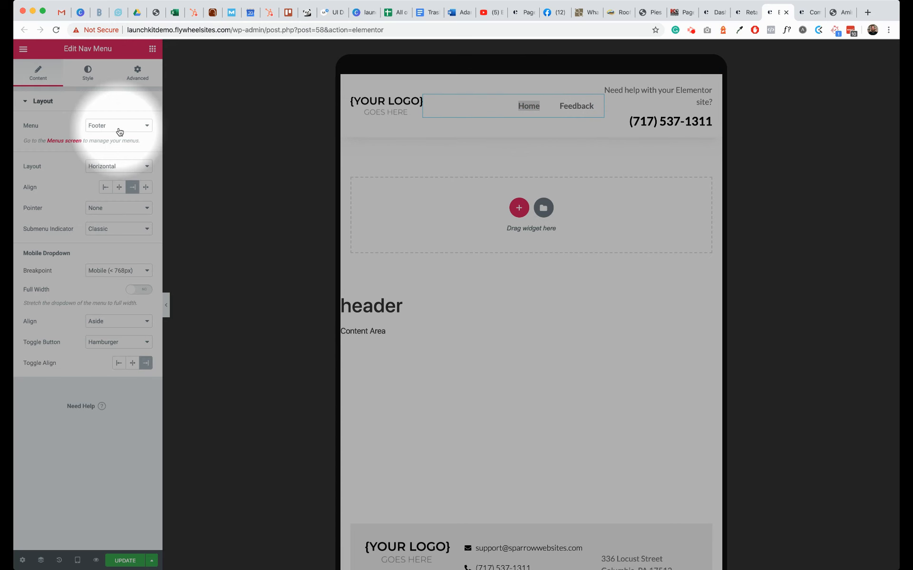
mouse_move(114, 138)
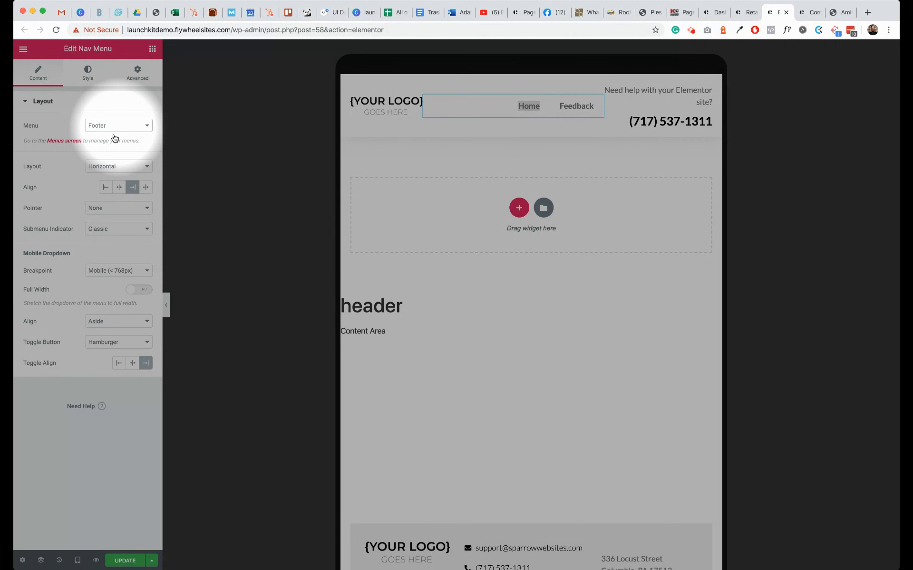
left_click(118, 125)
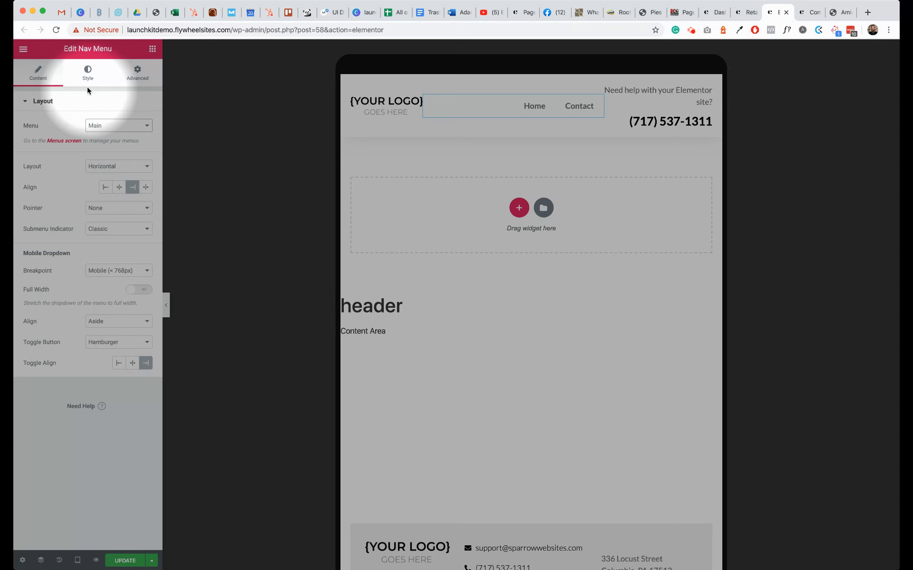
Set the nav menu's horizontal padding to 8 under Style
left_click(88, 72)
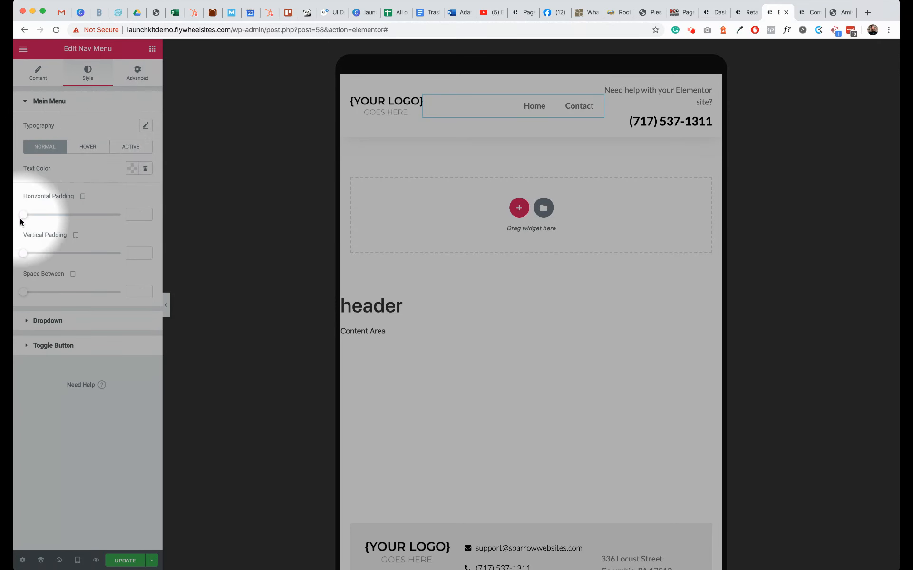
left_click_drag(23, 214, 54, 214)
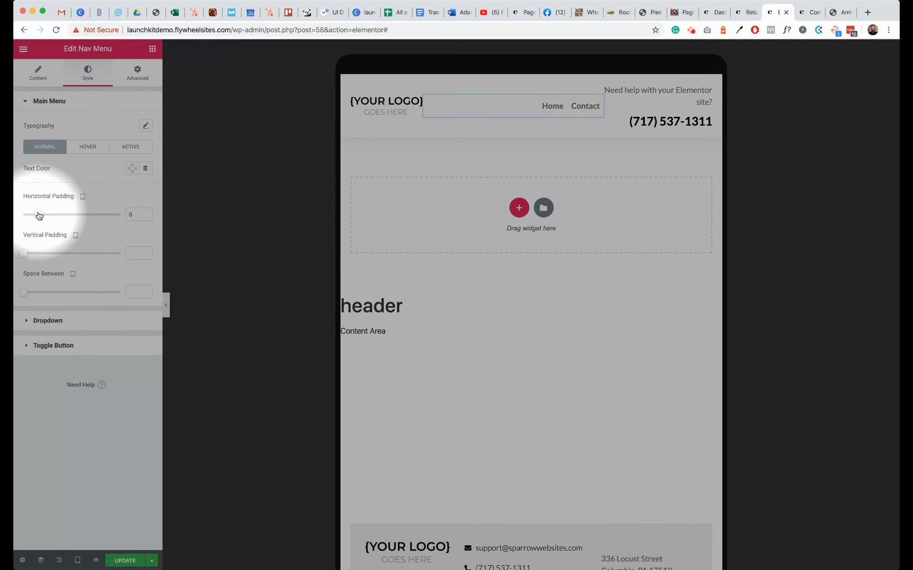
mouse_move(270, 226)
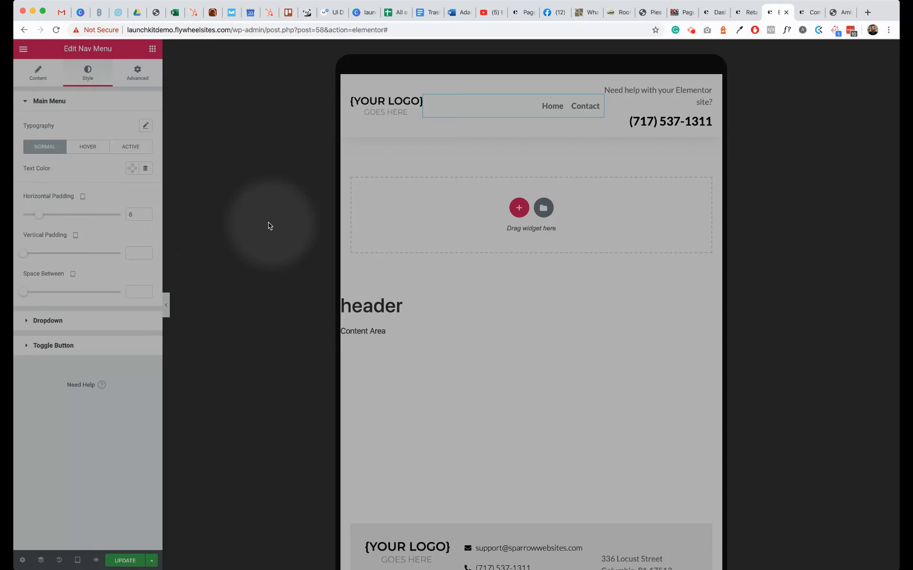
left_click(77, 560)
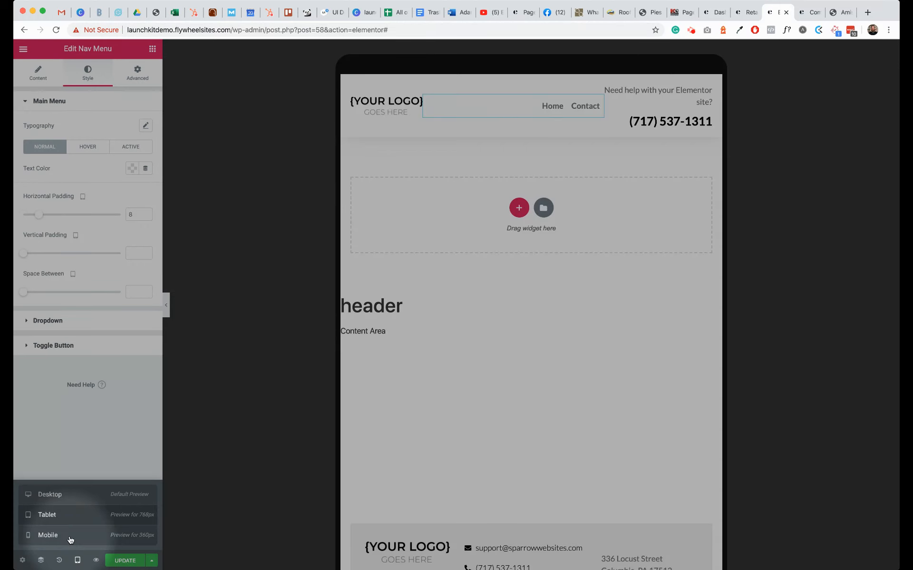
In mobile preview, set the nav menu column width to 60%
left_click(48, 535)
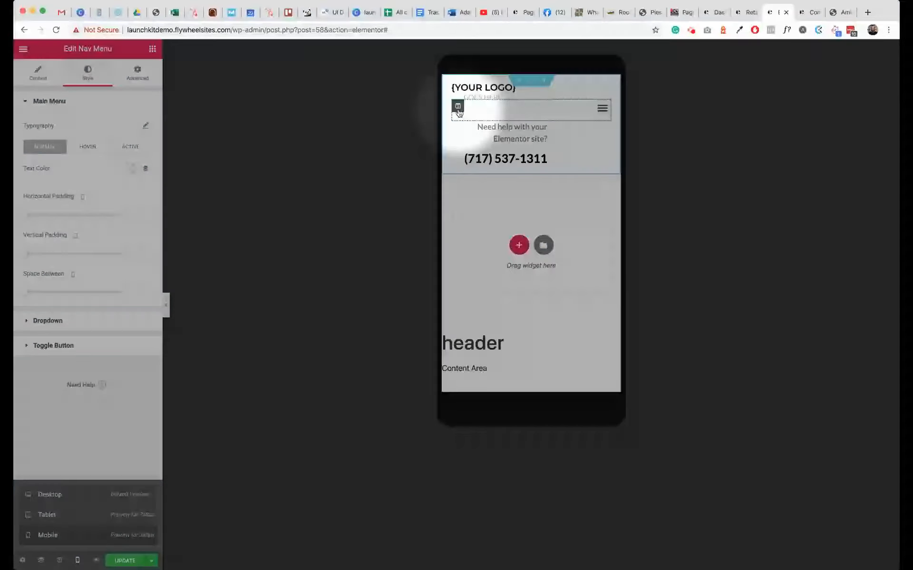
right_click(457, 108)
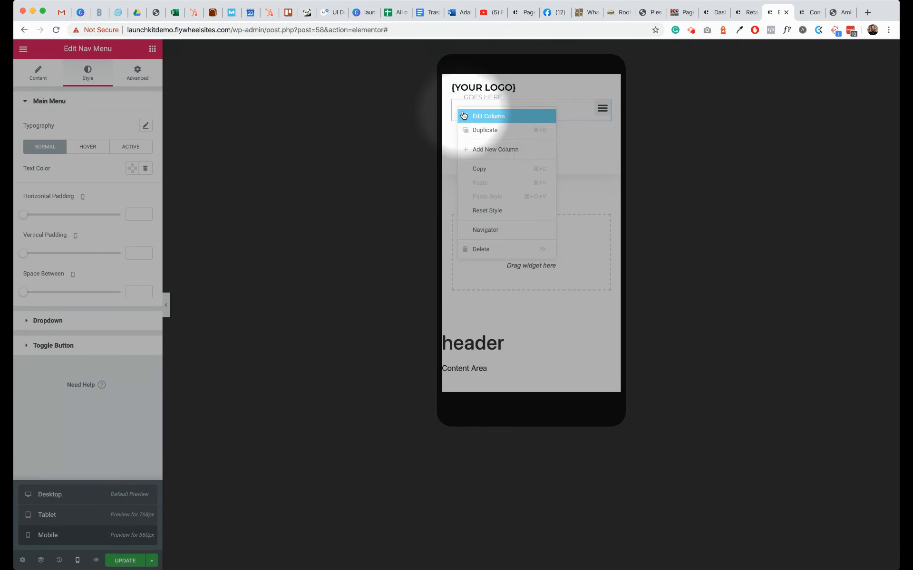
left_click(488, 116)
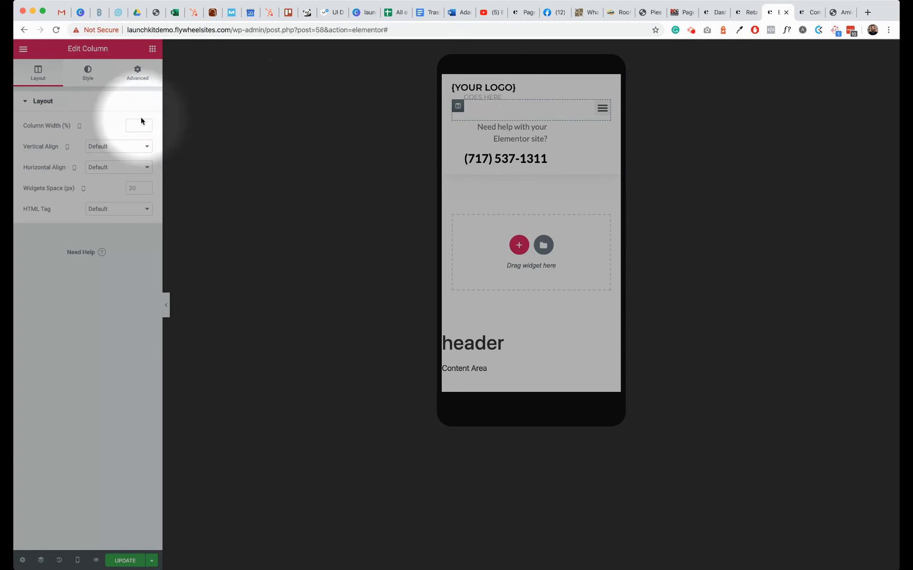
type("50")
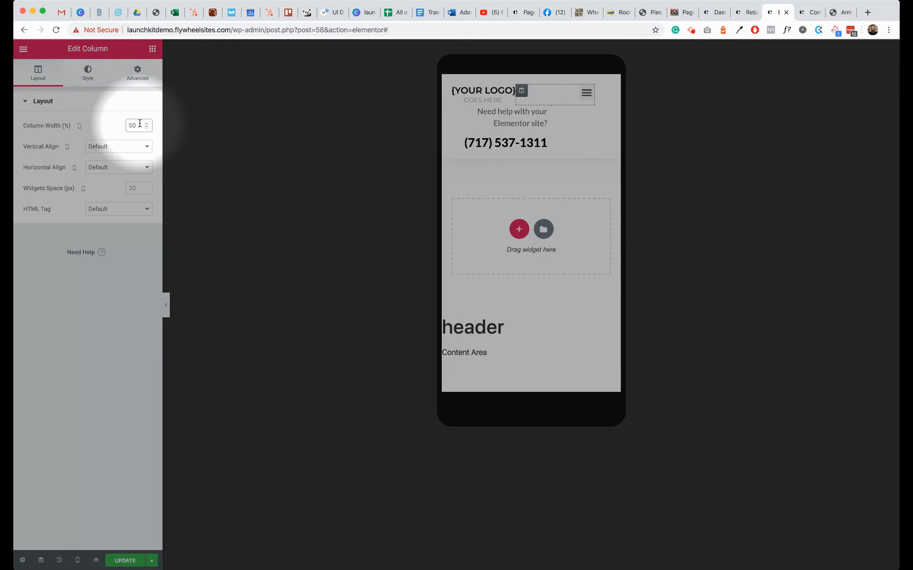
type("60")
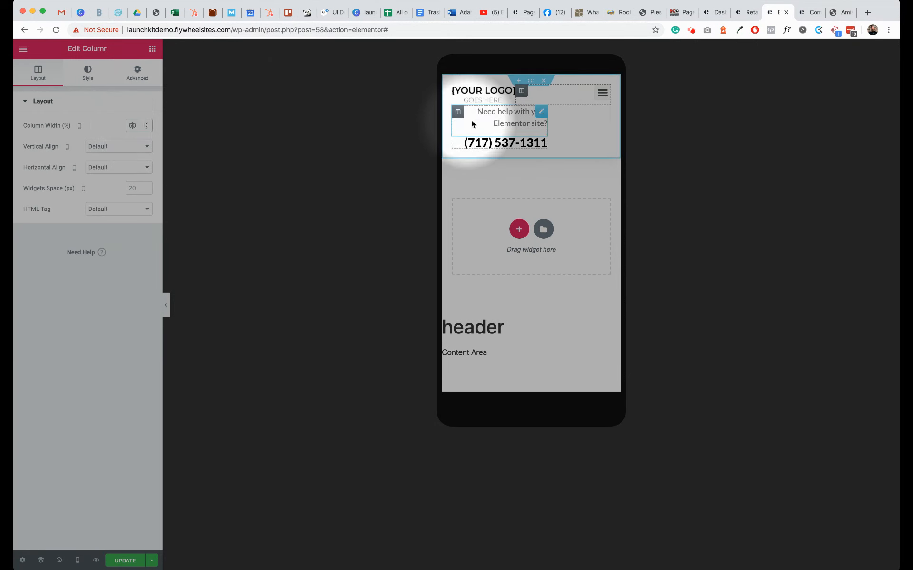
Set the phone number column width to 100% and dismiss the right-click editing tip
right_click(472, 123)
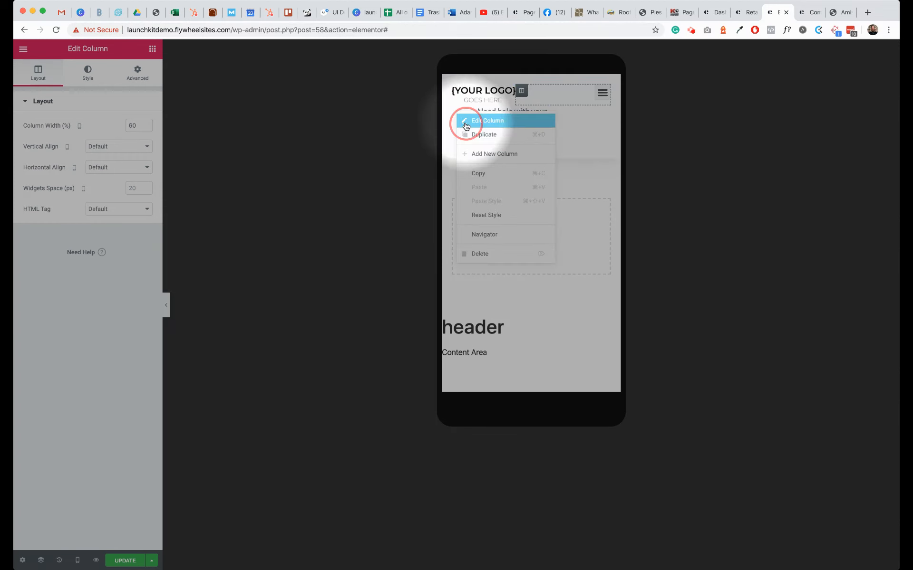
left_click(487, 120)
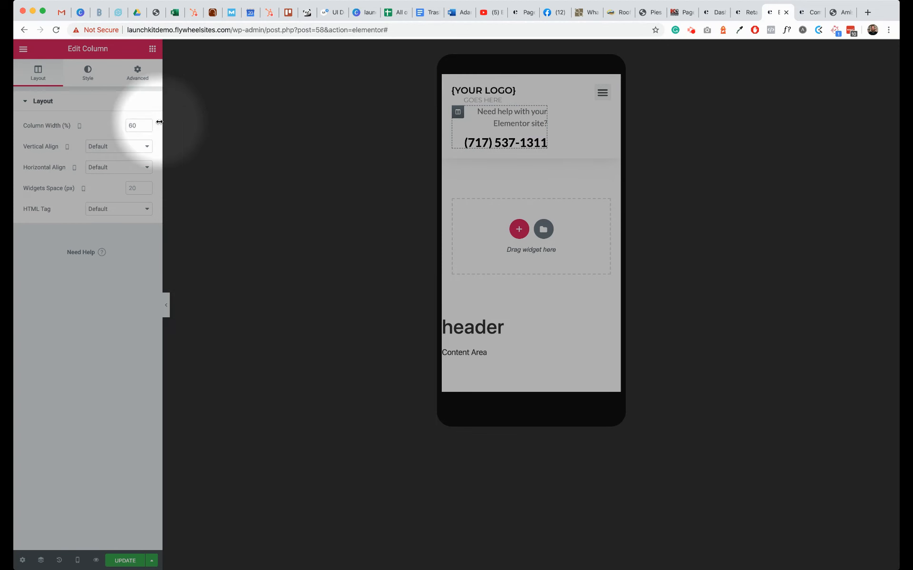
type("100")
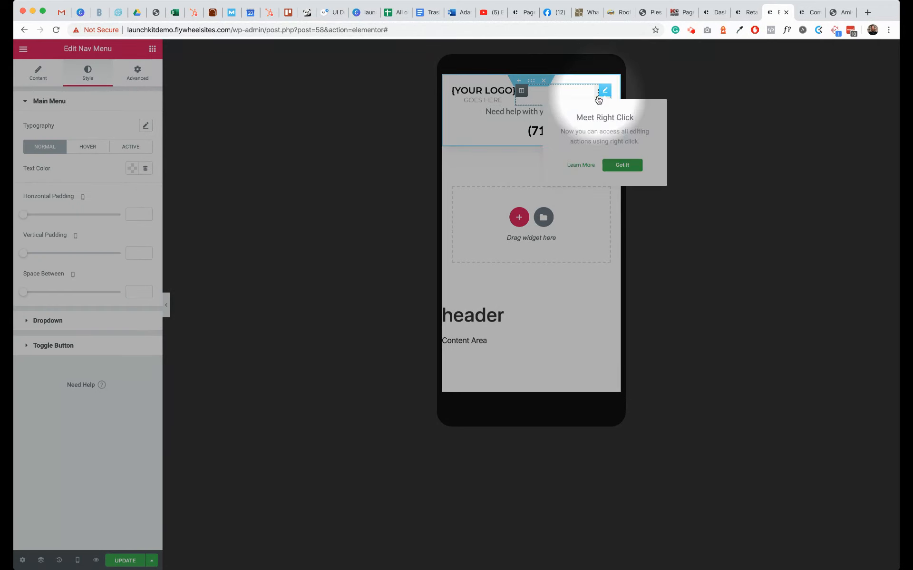
left_click(622, 165)
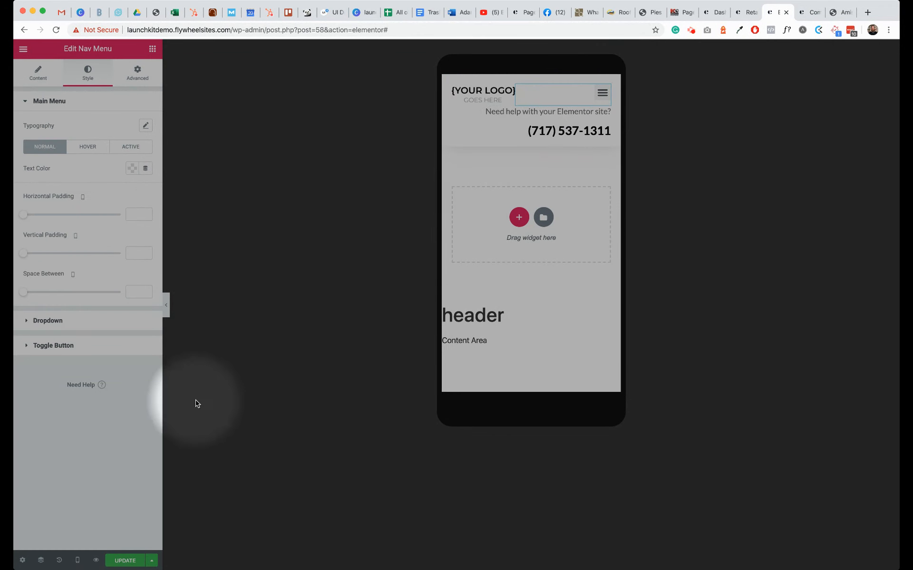
left_click(77, 560)
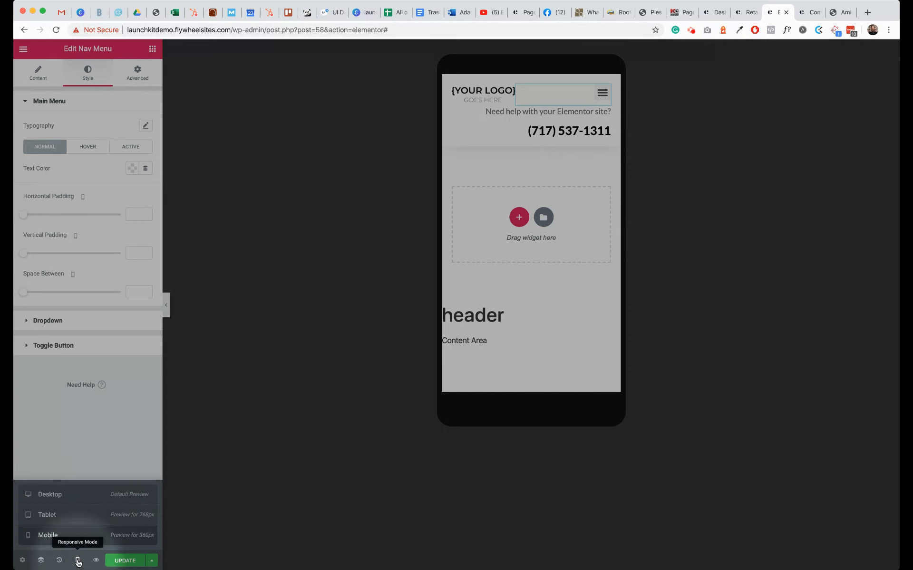
At desktop width, remove the empty middle column and widen the phone-and-menu column toward the logo
left_click(72, 497)
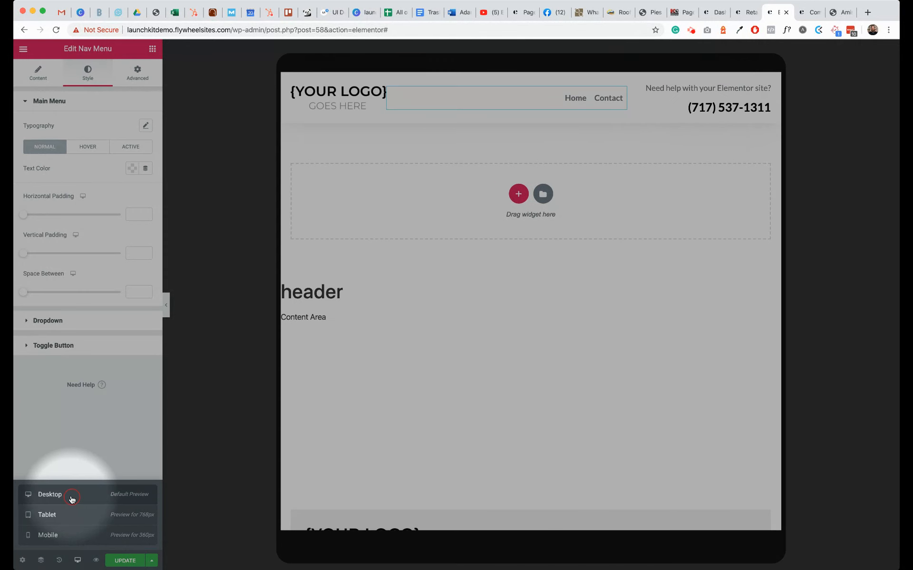
scroll("down", 3)
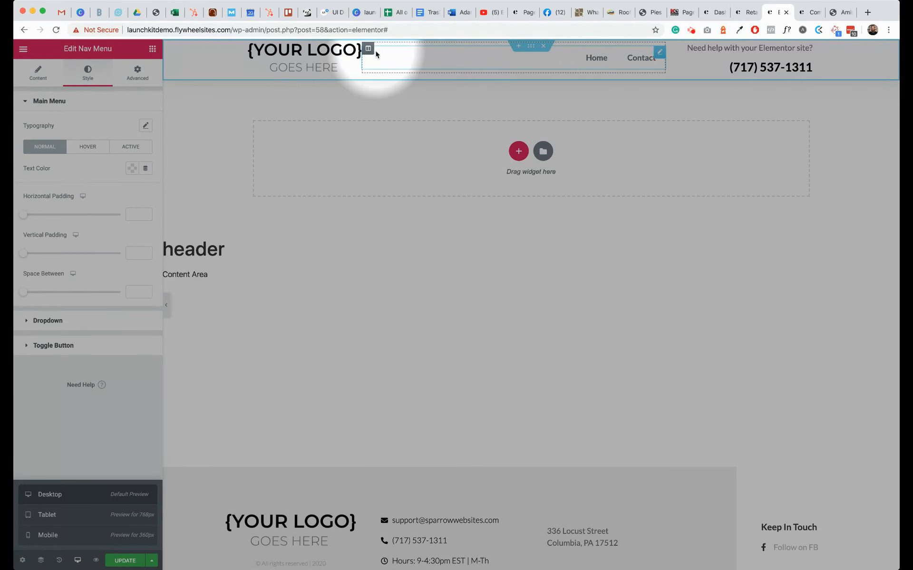
mouse_move(671, 50)
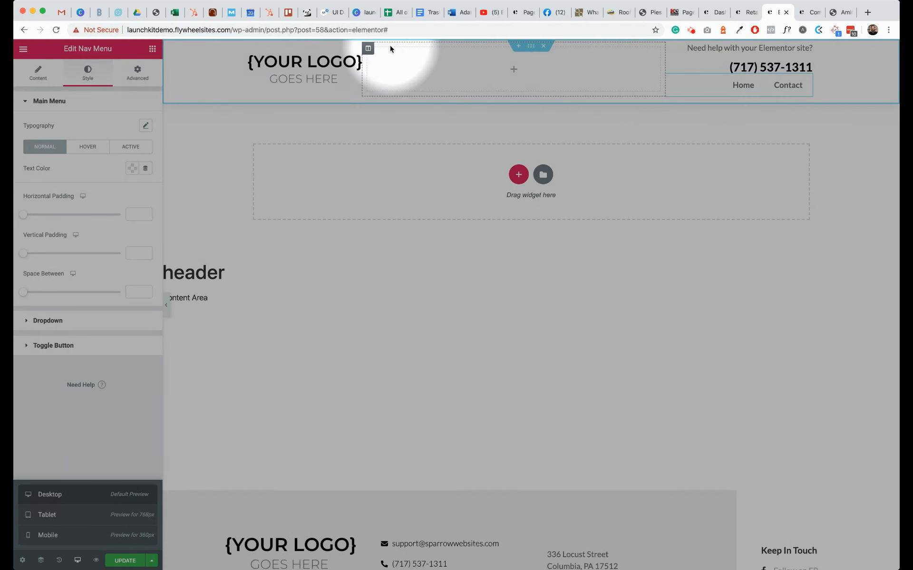
left_click(367, 48)
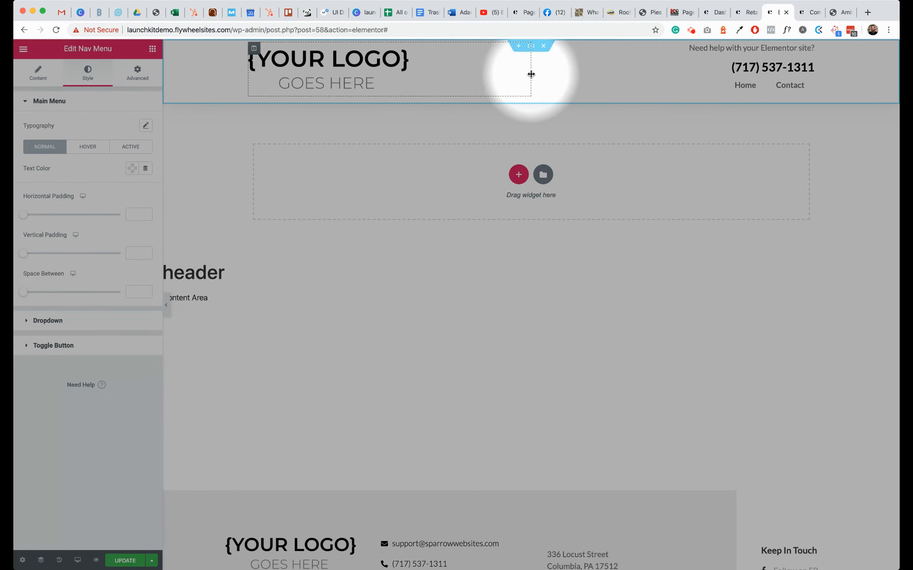
left_click_drag(529, 74, 359, 68)
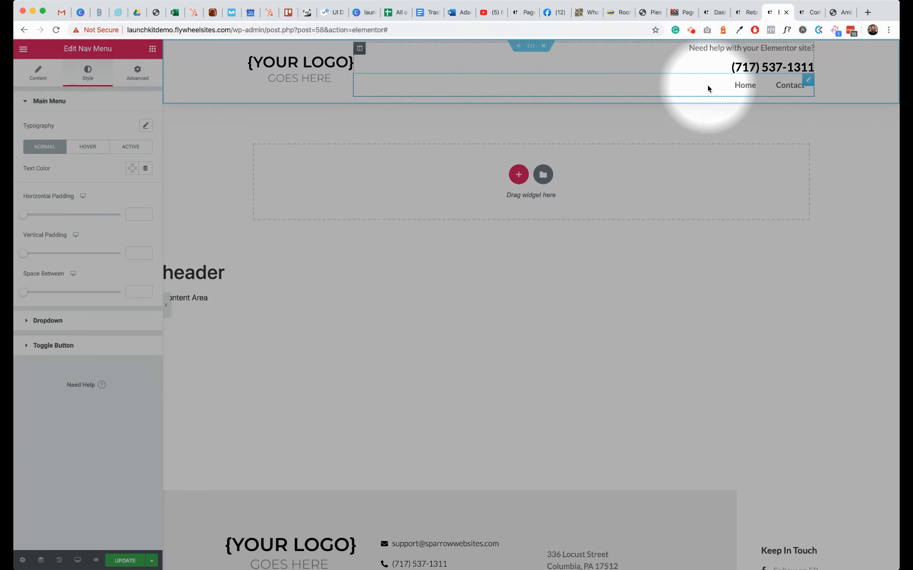
mouse_move(689, 78)
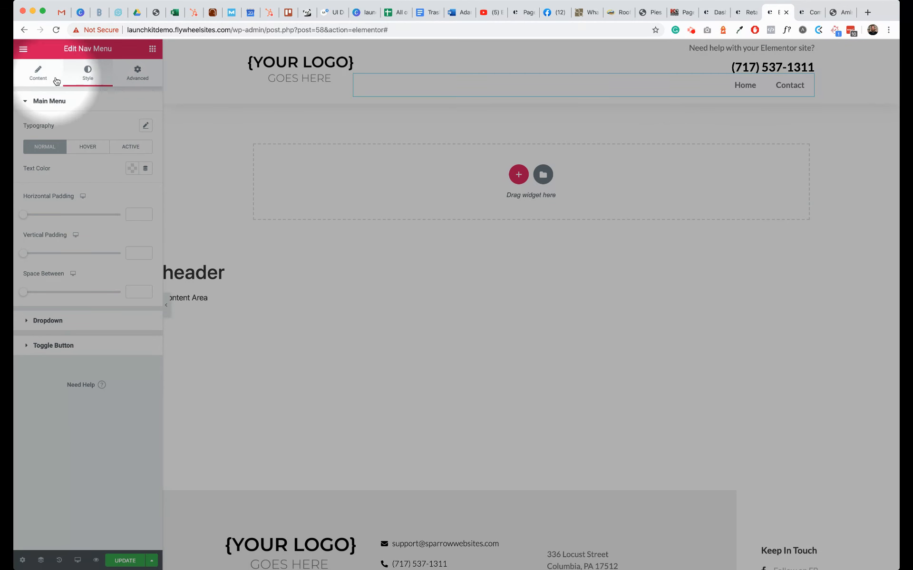
Right-align the Home and Contact menu items after briefly trying center alignment
left_click(39, 74)
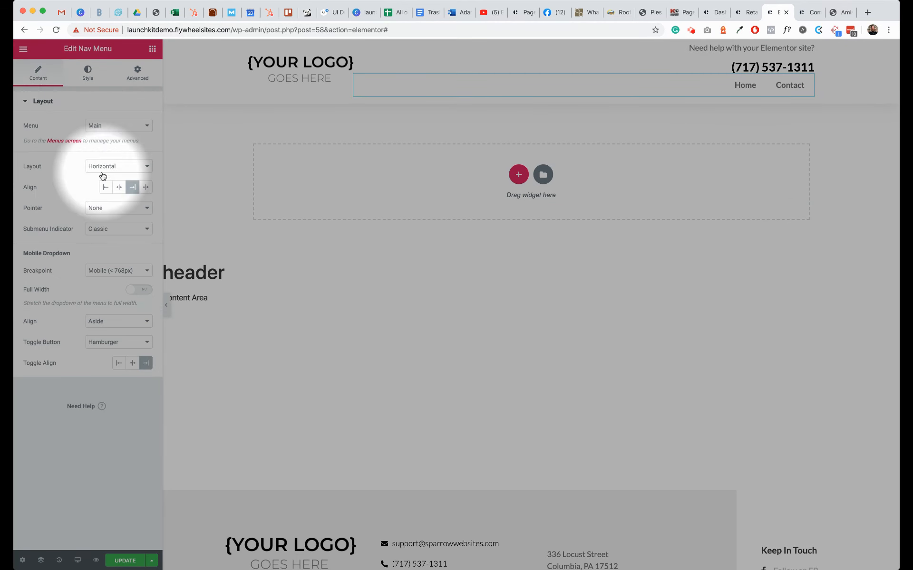
left_click(119, 187)
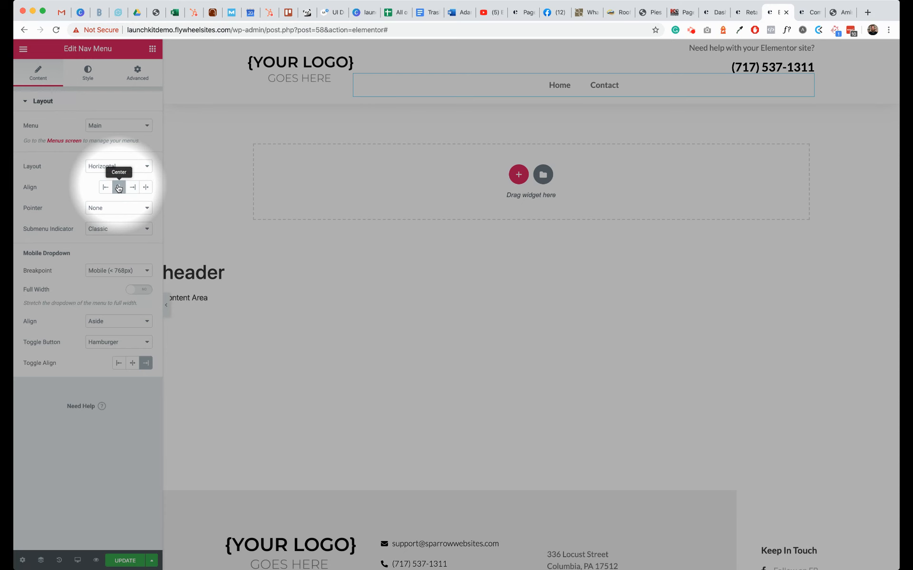
left_click(132, 187)
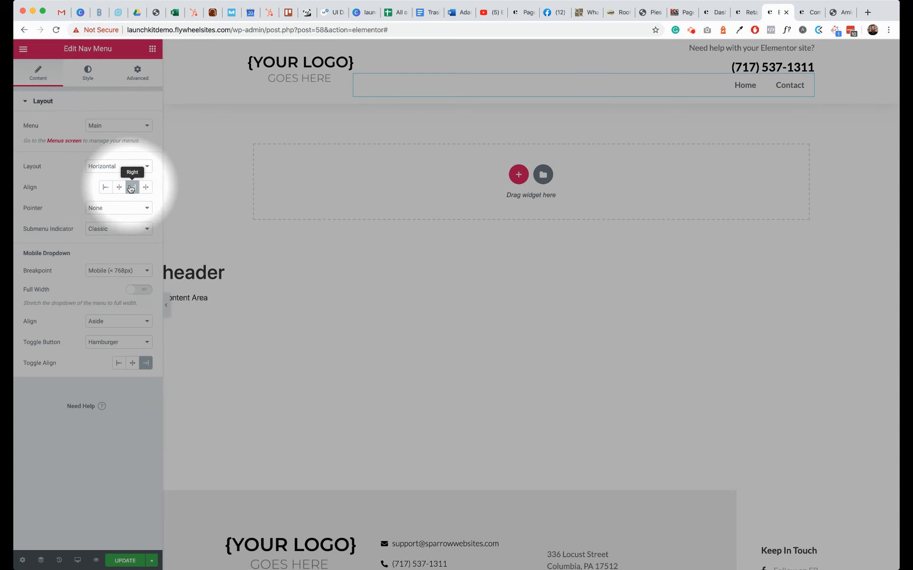
left_click(132, 187)
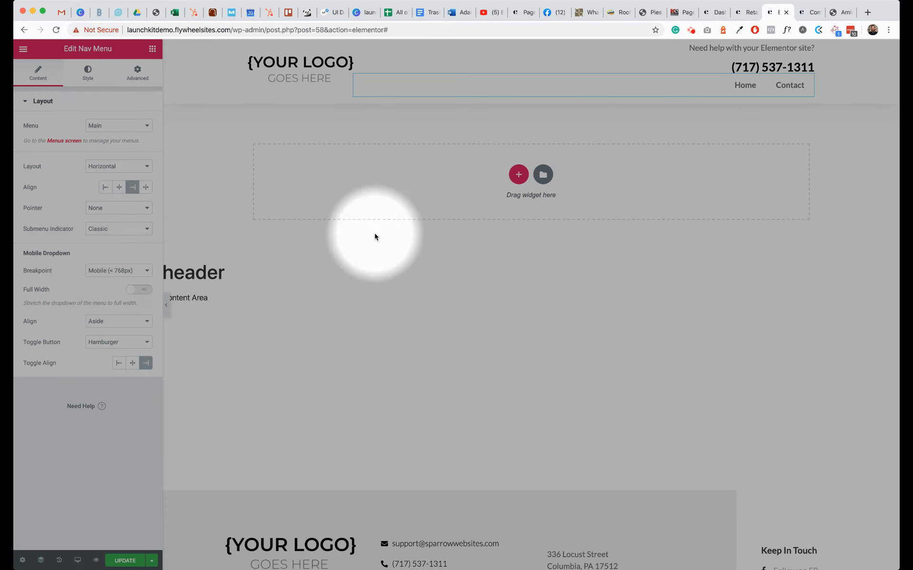
left_click(78, 561)
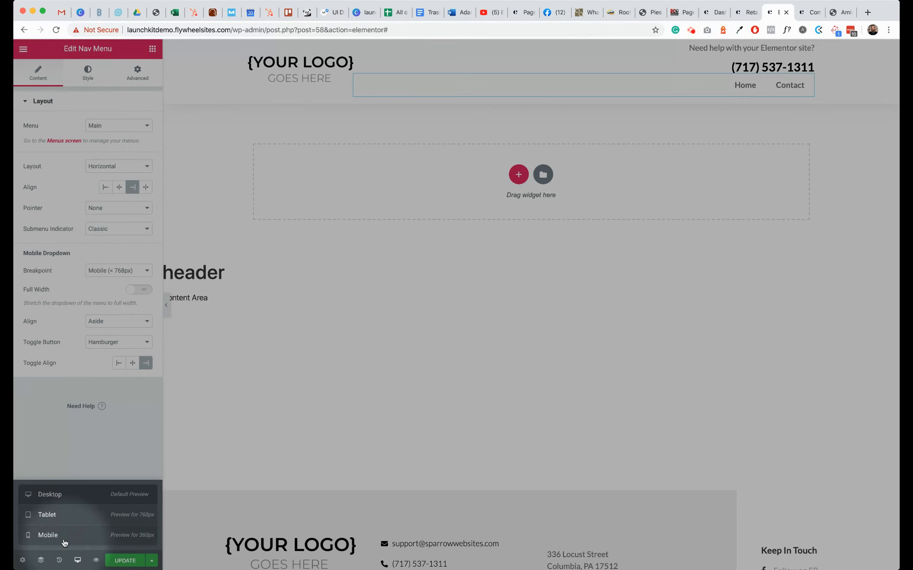
Set the phone-and-menu column to 80% width in tablet view, then switch to mobile
left_click(46, 515)
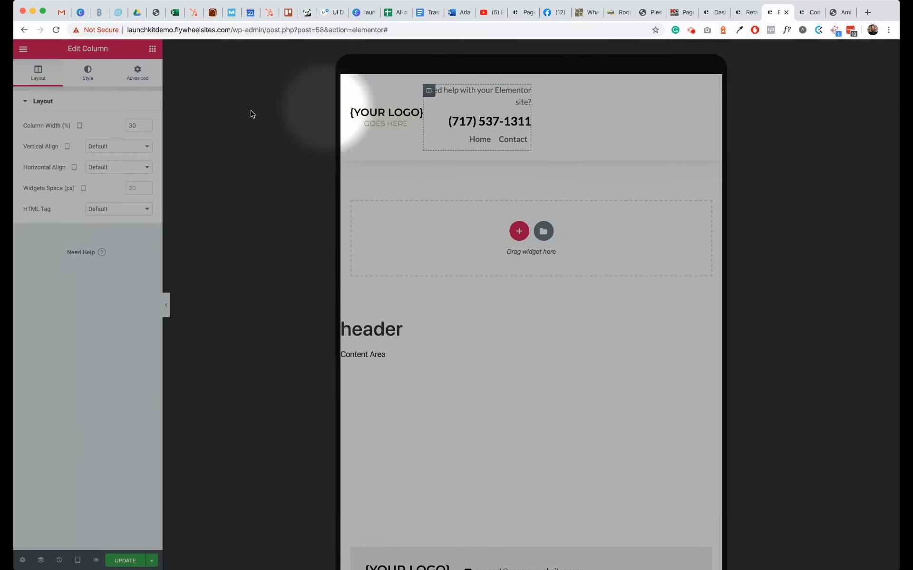
left_click(137, 126)
type("80")
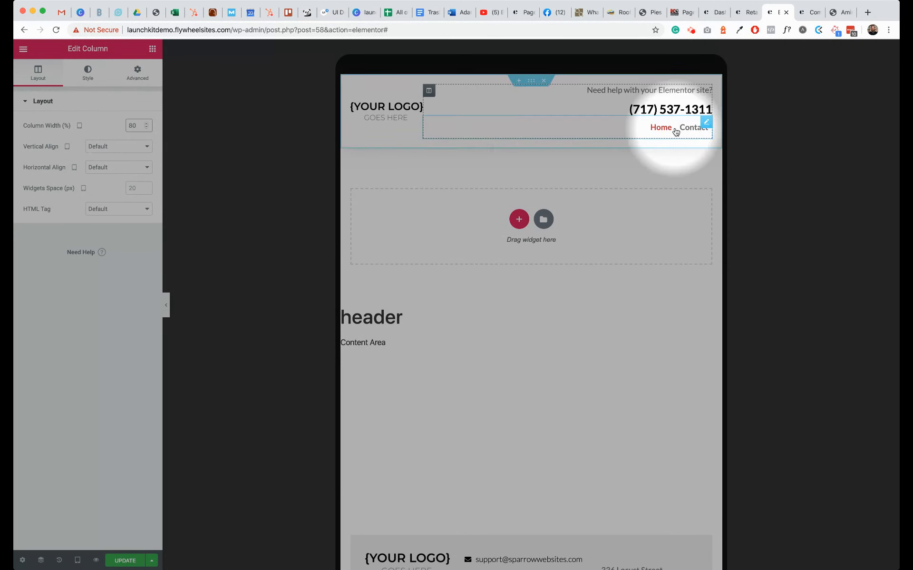
left_click(77, 560)
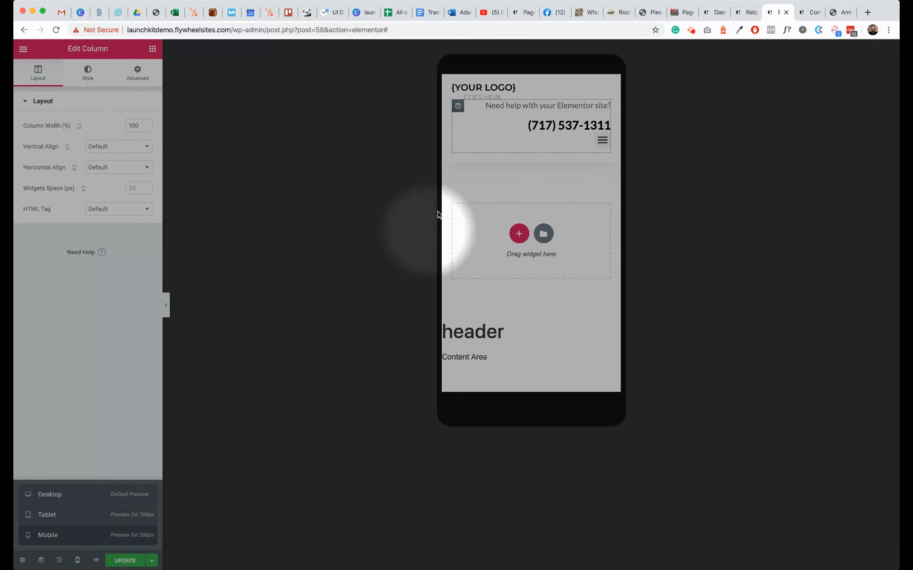
Enter 80 as the column's mobile width and select the Nav Menu widget
left_click(458, 106)
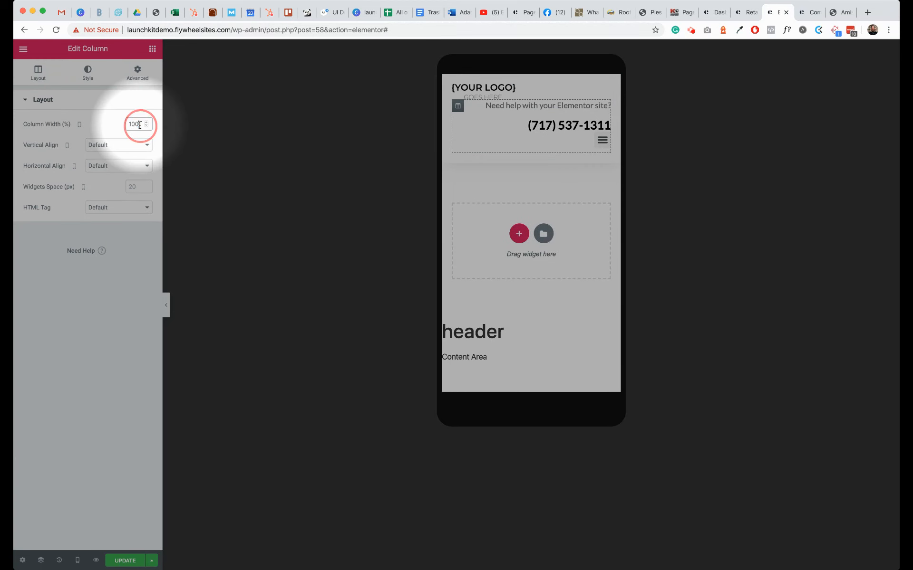
type("80")
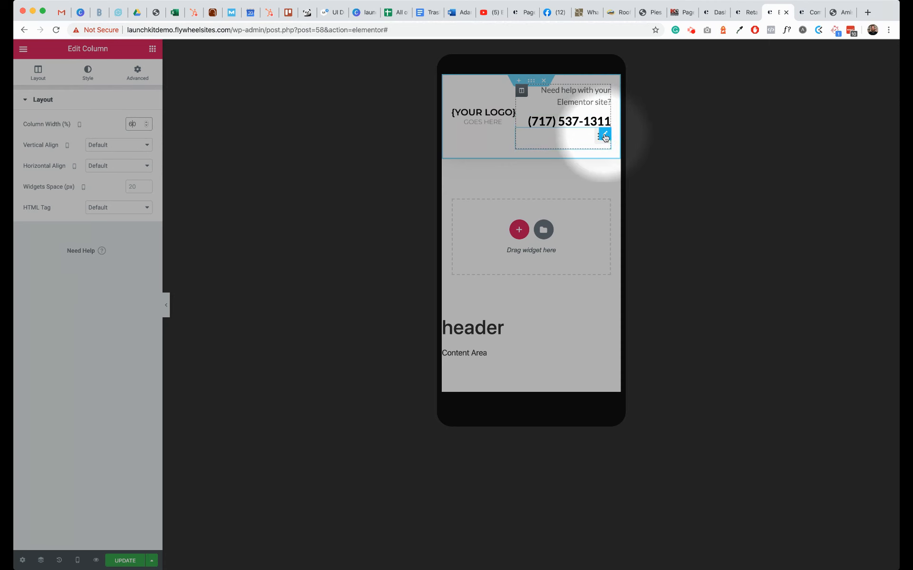
left_click(604, 137)
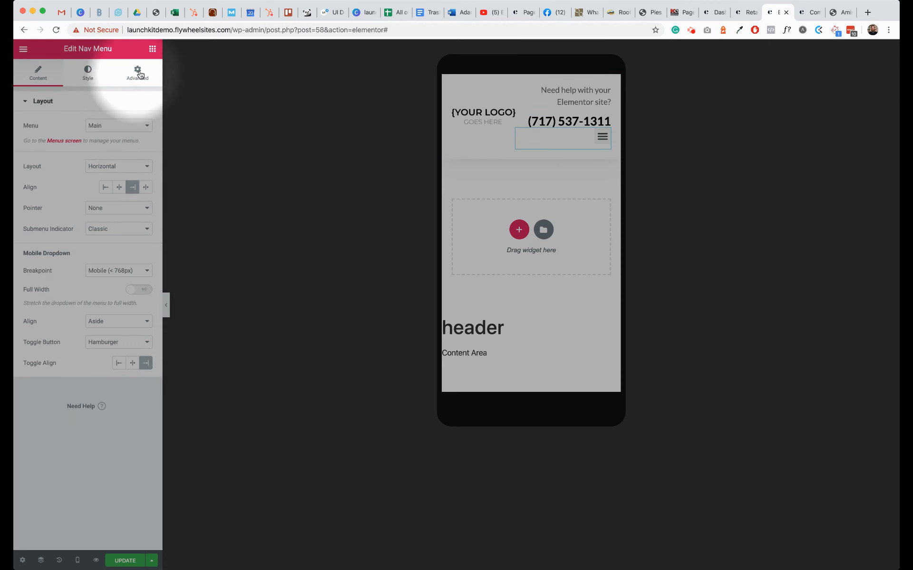
Unlink the nav menu's padding and set top to 10px, other sides 0
left_click(138, 72)
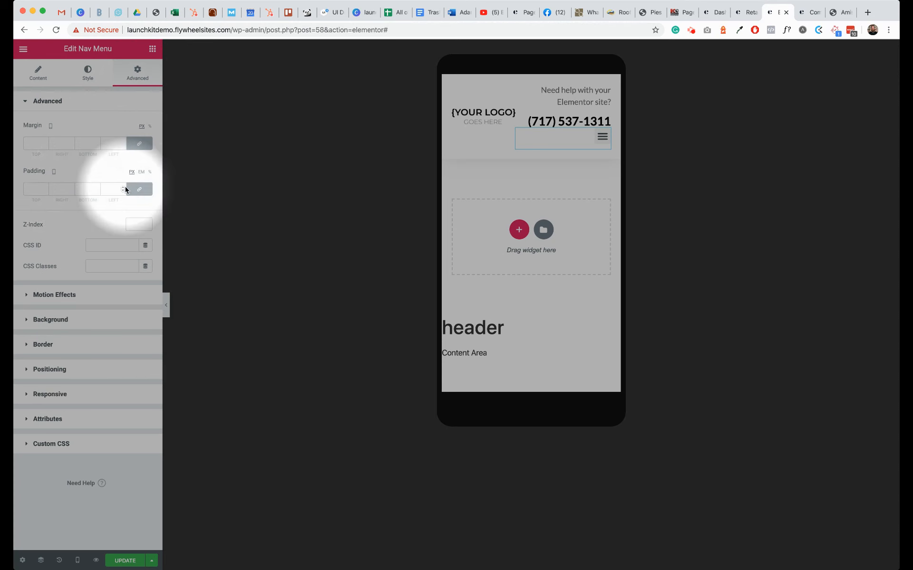
left_click(35, 189)
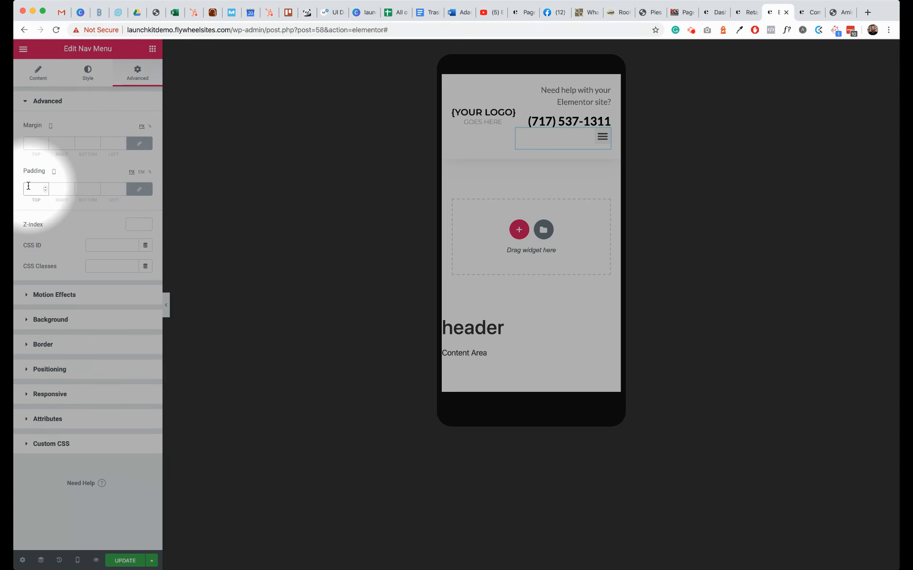
type("5")
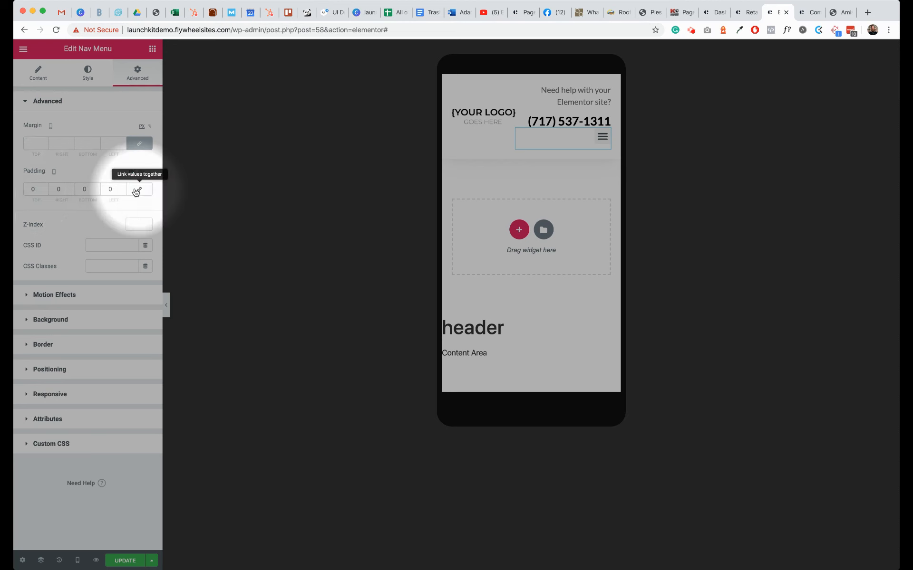
left_click(36, 188)
type("10")
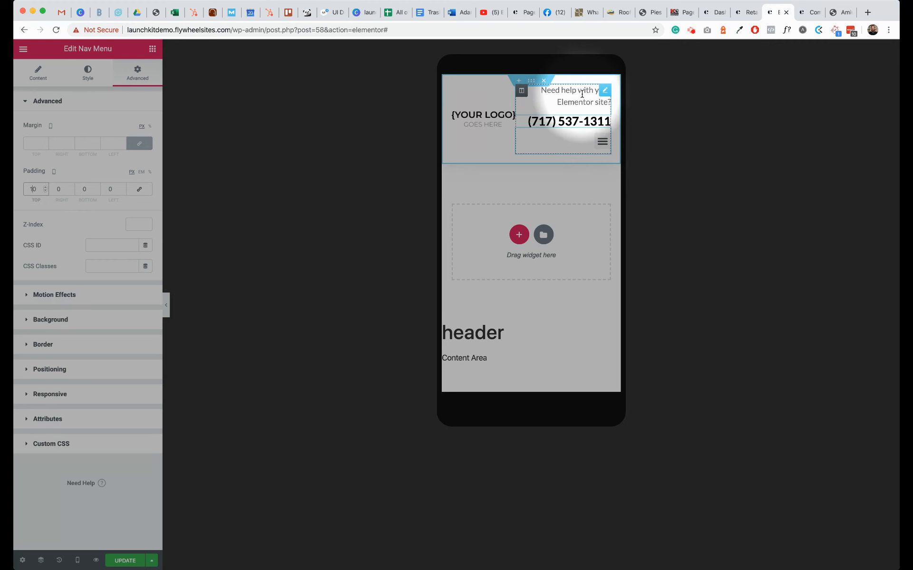
Drag the 'Need help with your Elementor site?' text's line height down to about 0.8
right_click(582, 96)
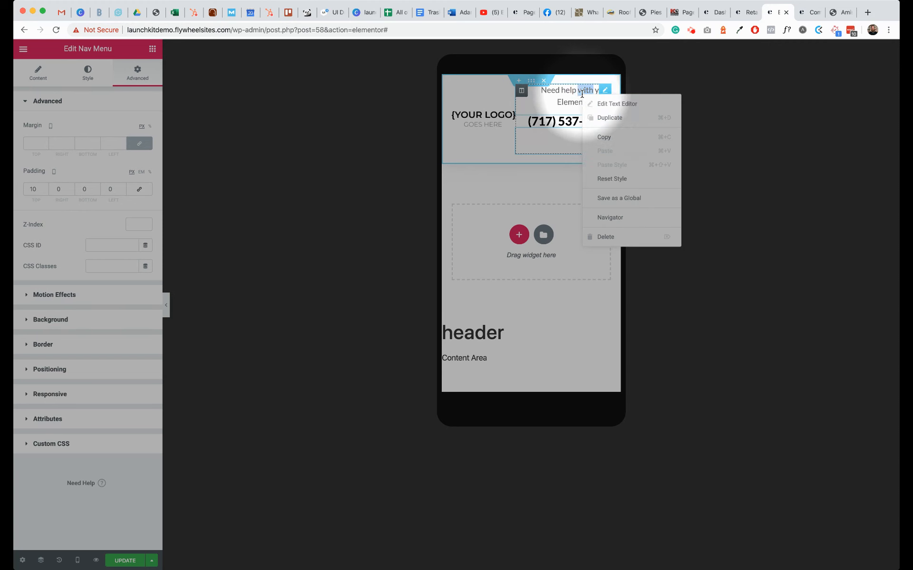
left_click(617, 104)
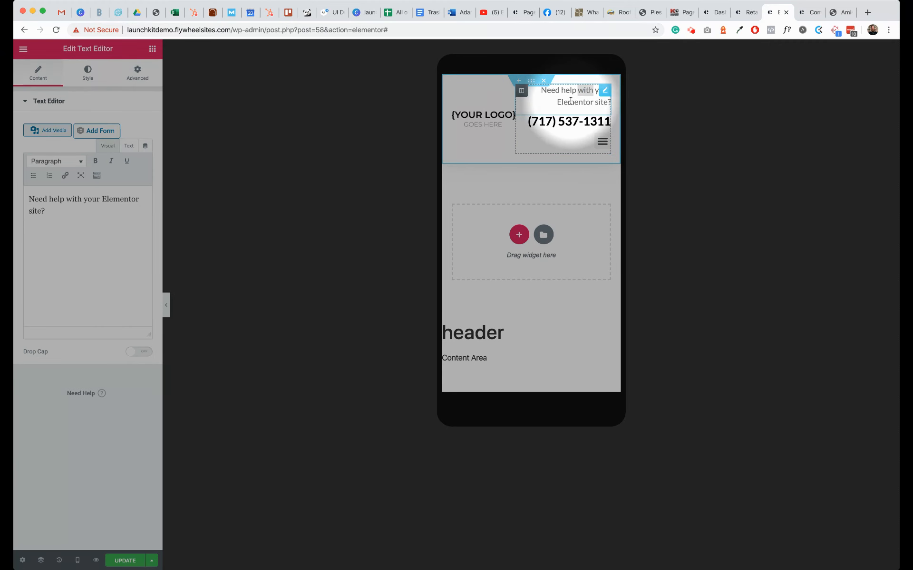
left_click(88, 73)
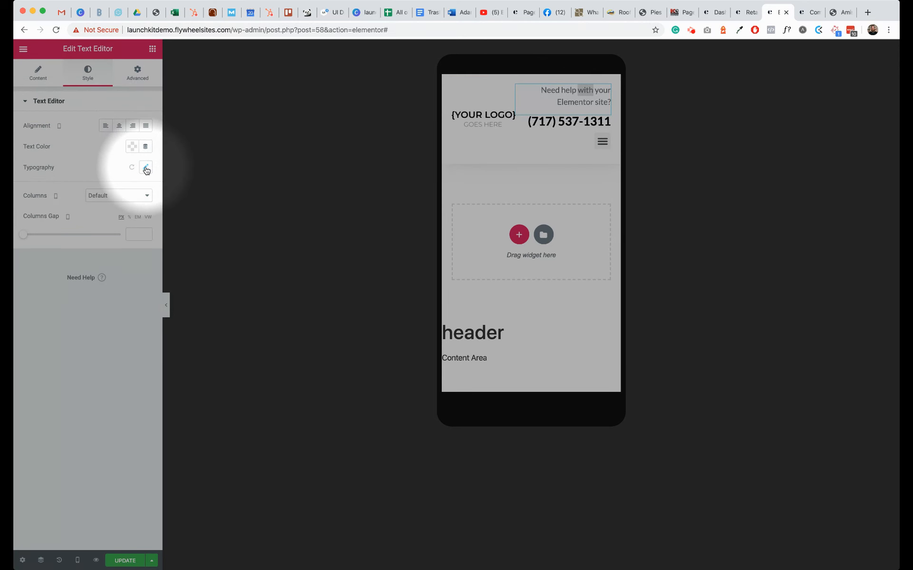
left_click(145, 168)
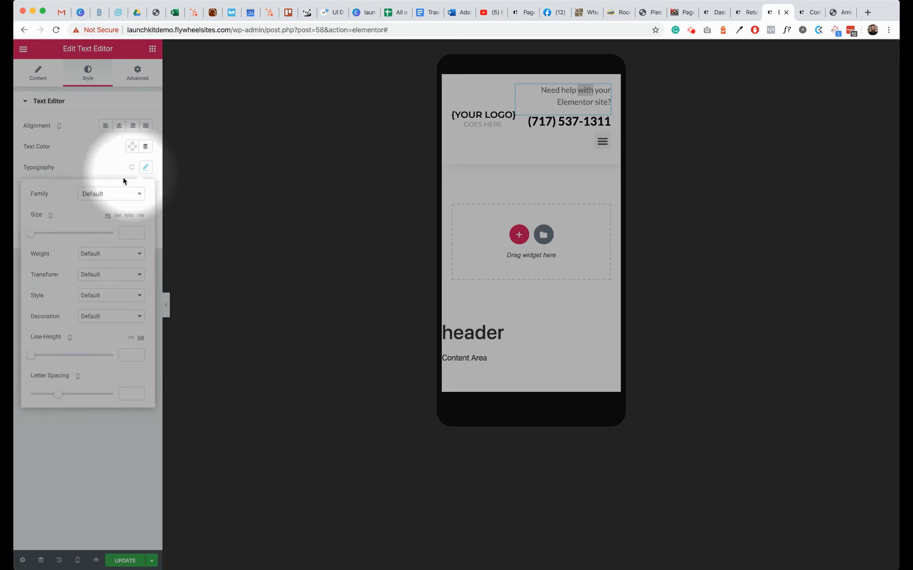
mouse_move(63, 312)
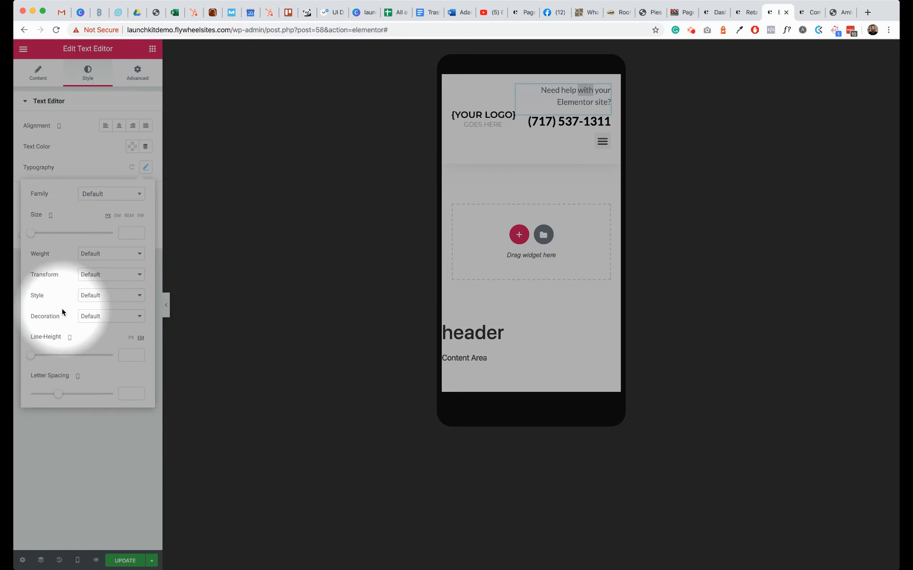
left_click_drag(31, 355, 36, 355)
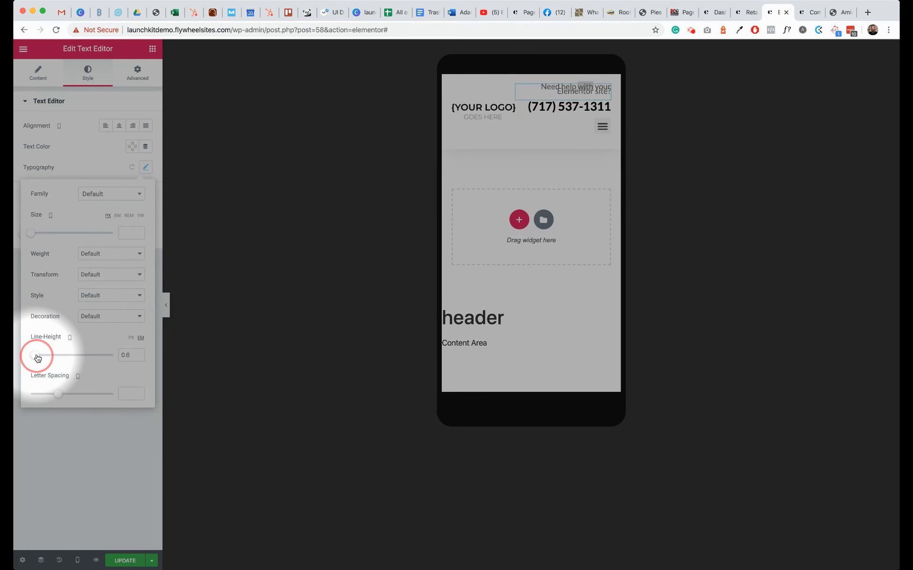
left_click_drag(37, 355, 41, 355)
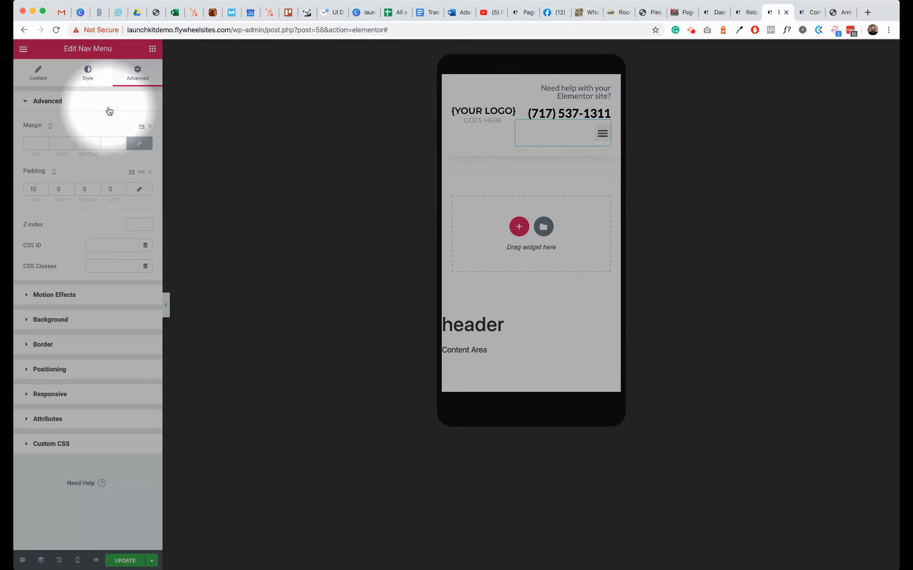
mouse_move(84, 79)
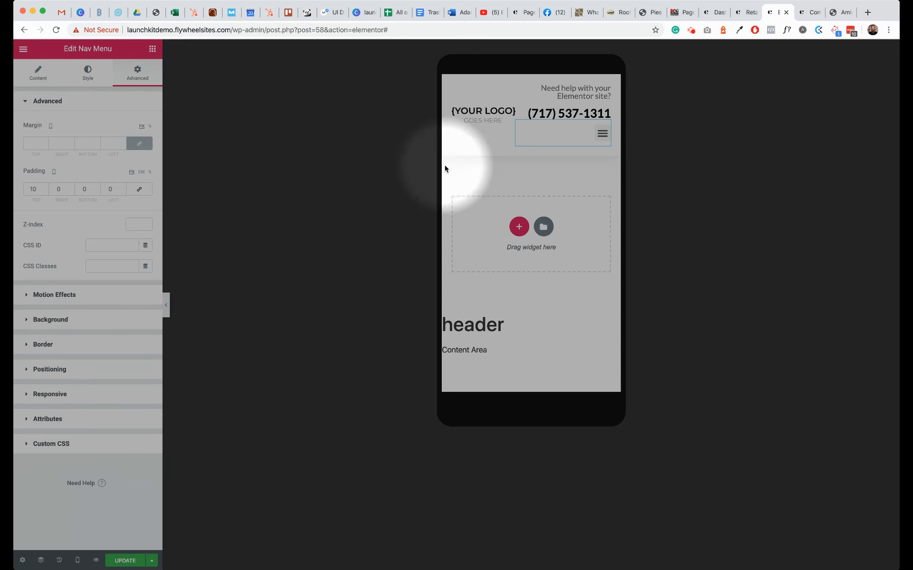
mouse_move(303, 386)
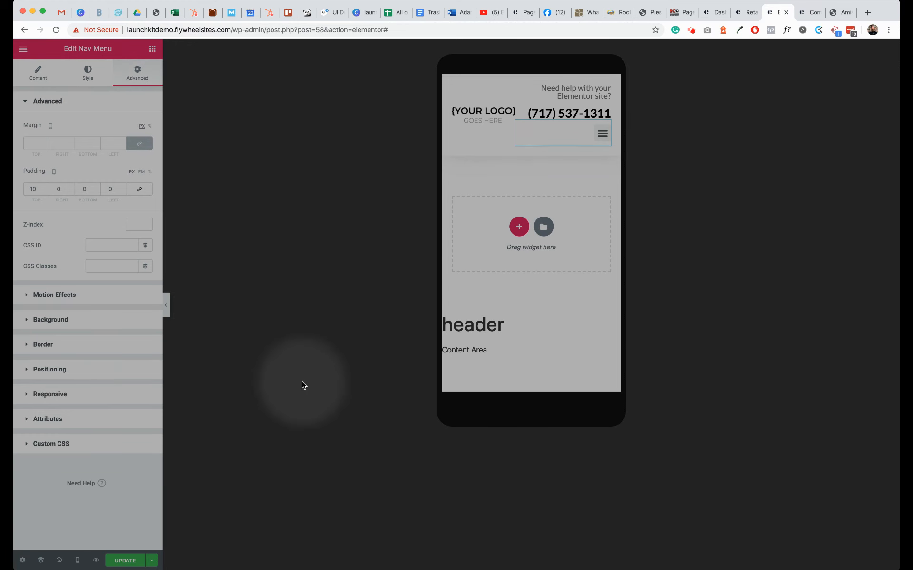
Switch the preview back to Desktop and publish the header template with Update
left_click(77, 561)
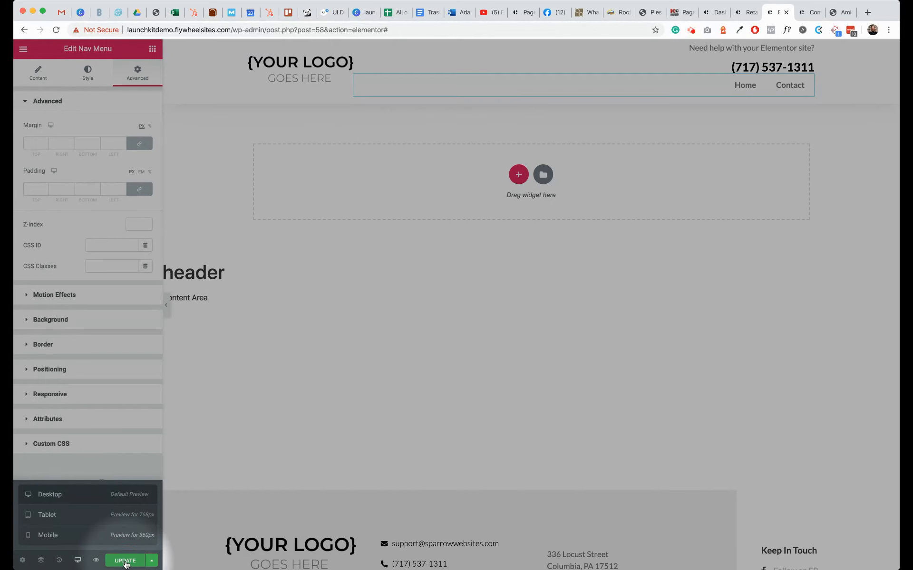
left_click(124, 561)
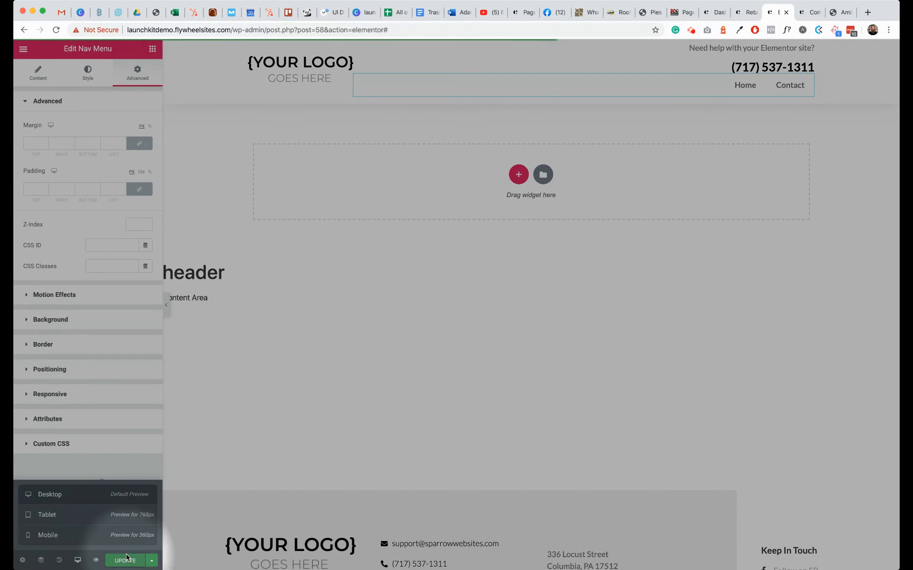